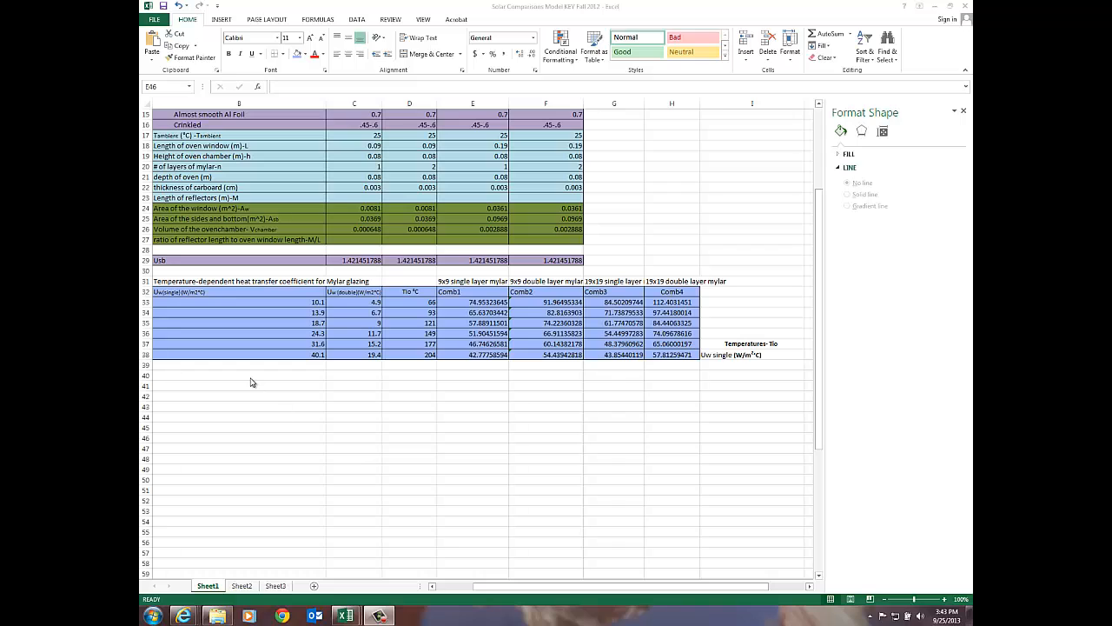
mouse_move(283, 304)
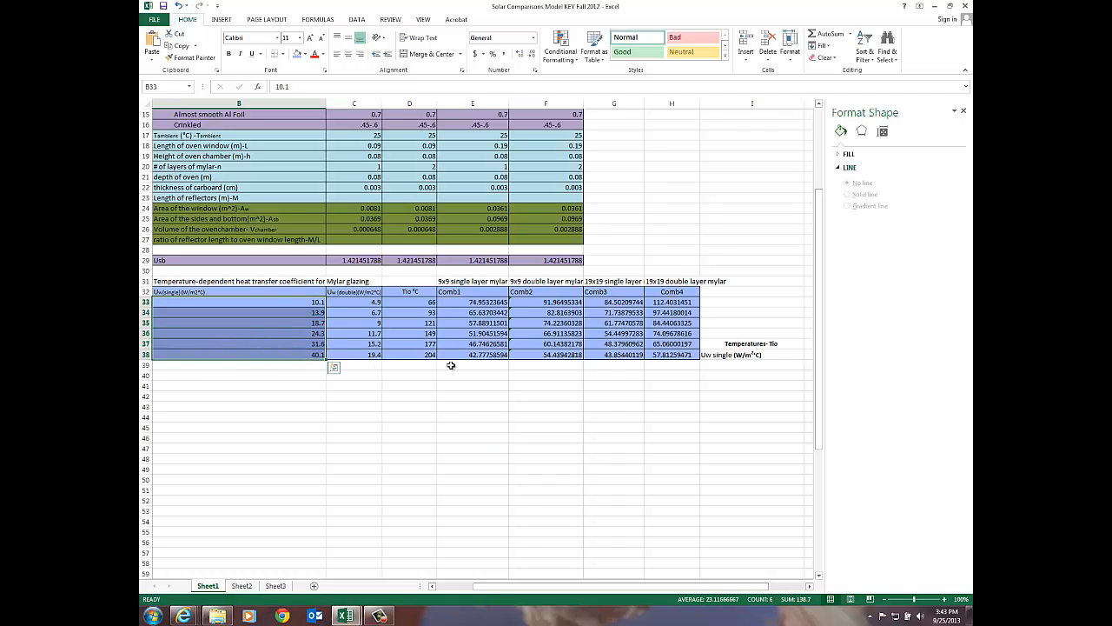
mouse_move(410, 304)
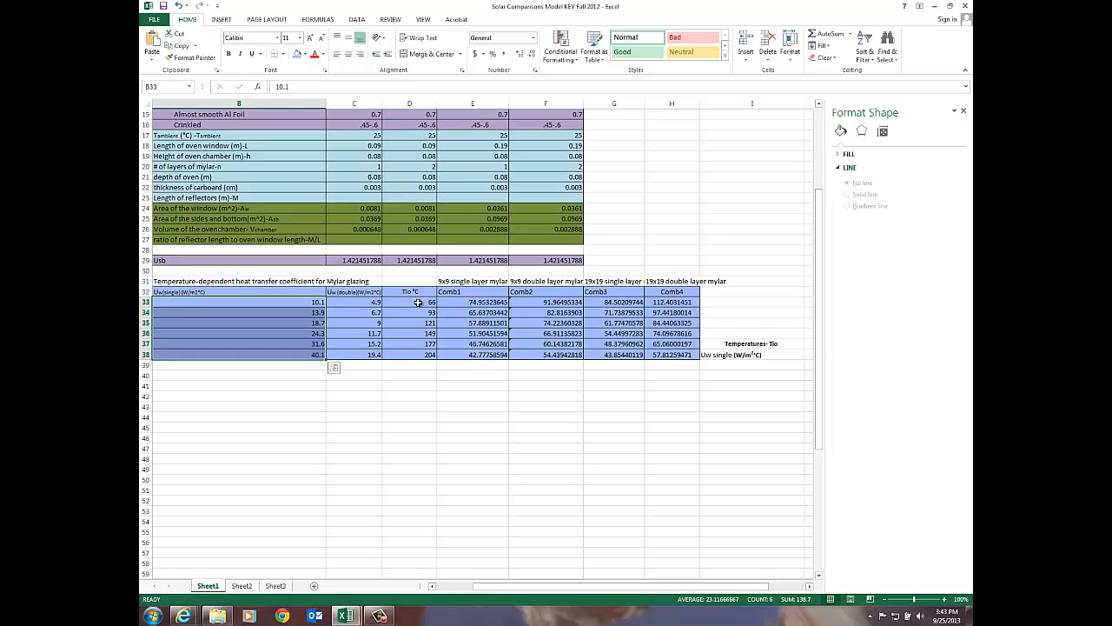
- Select the first value column plus the 9x9 single layer mylar result cells with Ctrl
left_click_drag(410, 302, 410, 354)
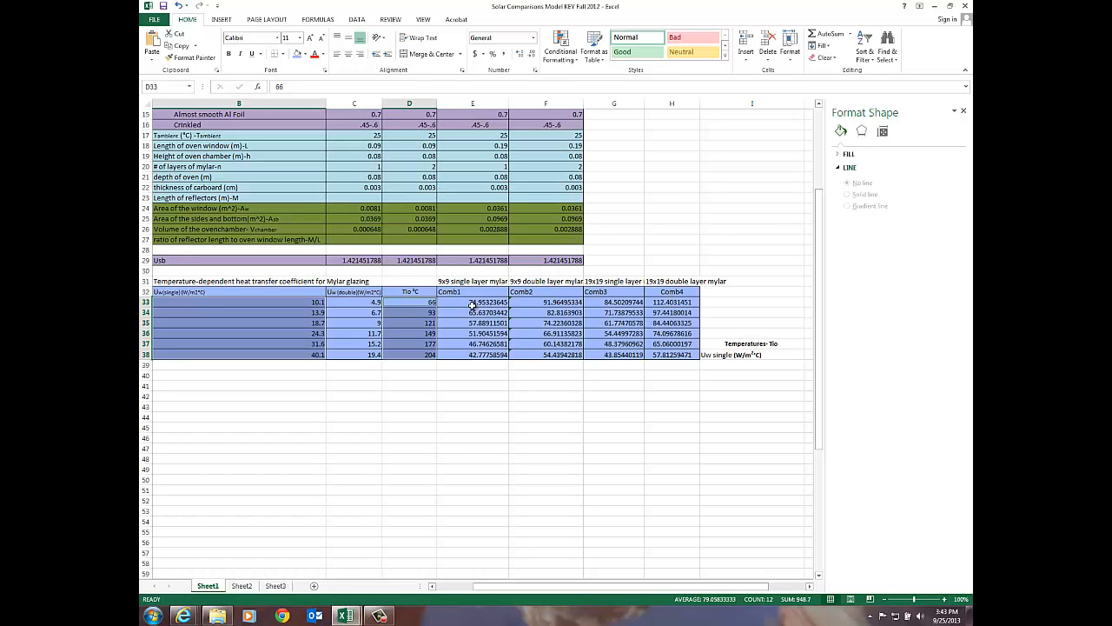
left_click_drag(473, 302, 473, 344)
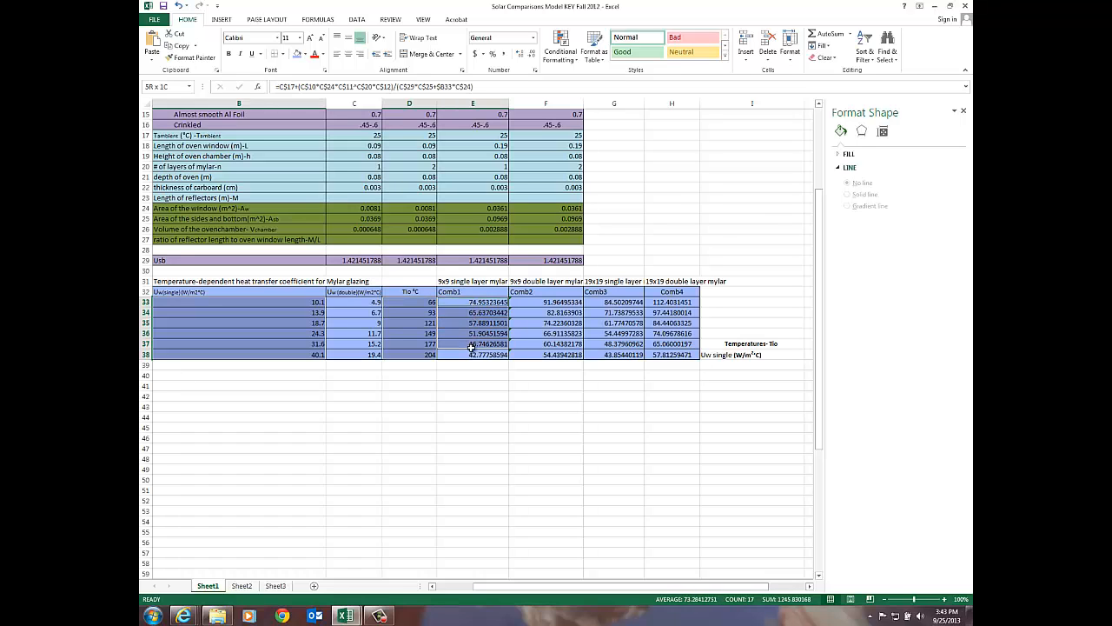
left_click(473, 303)
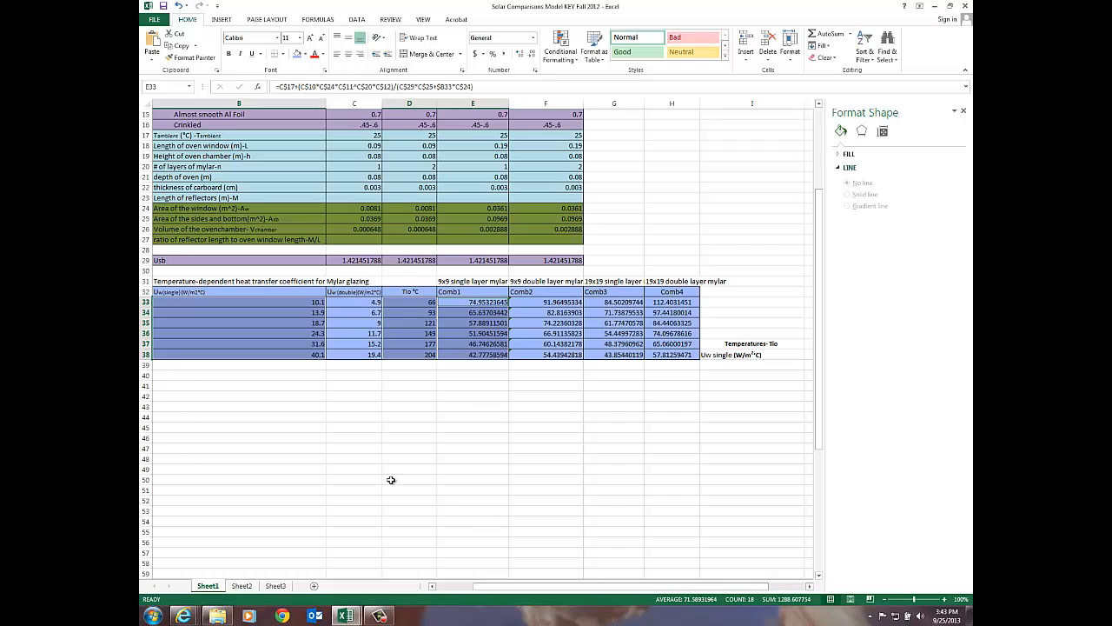
mouse_move(285, 334)
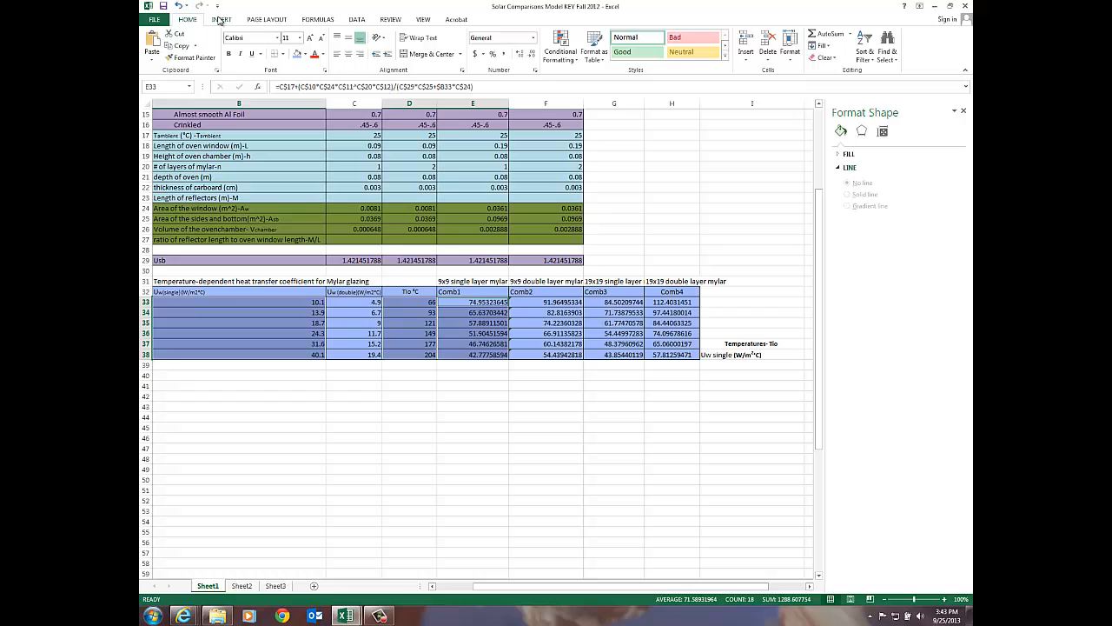
- Insert a Scatter with Straight Lines and Markers chart below the table and select it
left_click(223, 19)
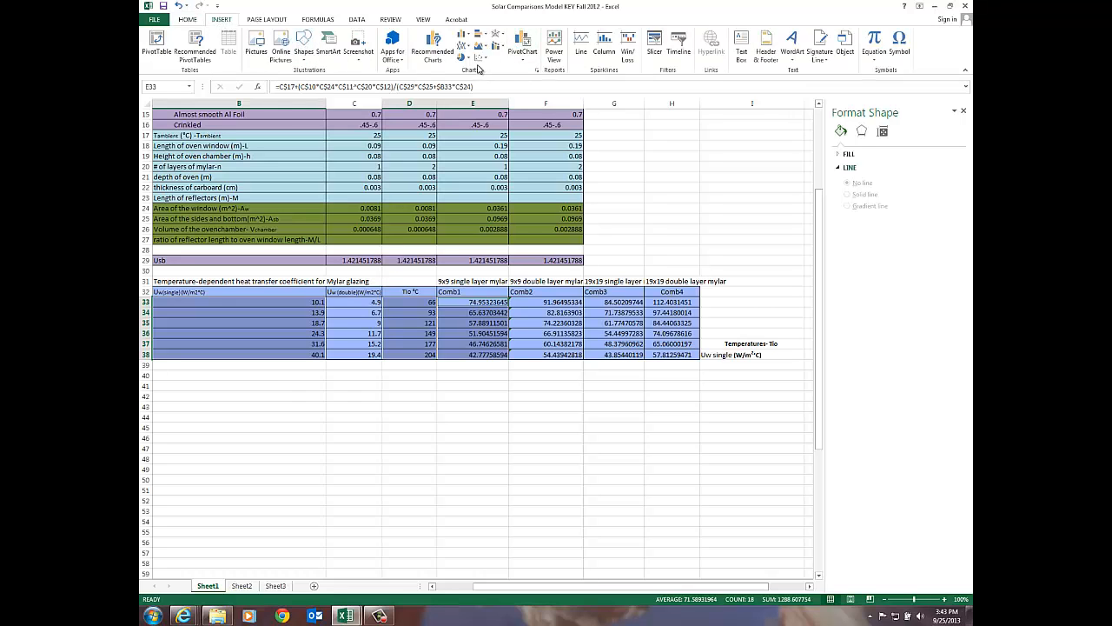
left_click(517, 91)
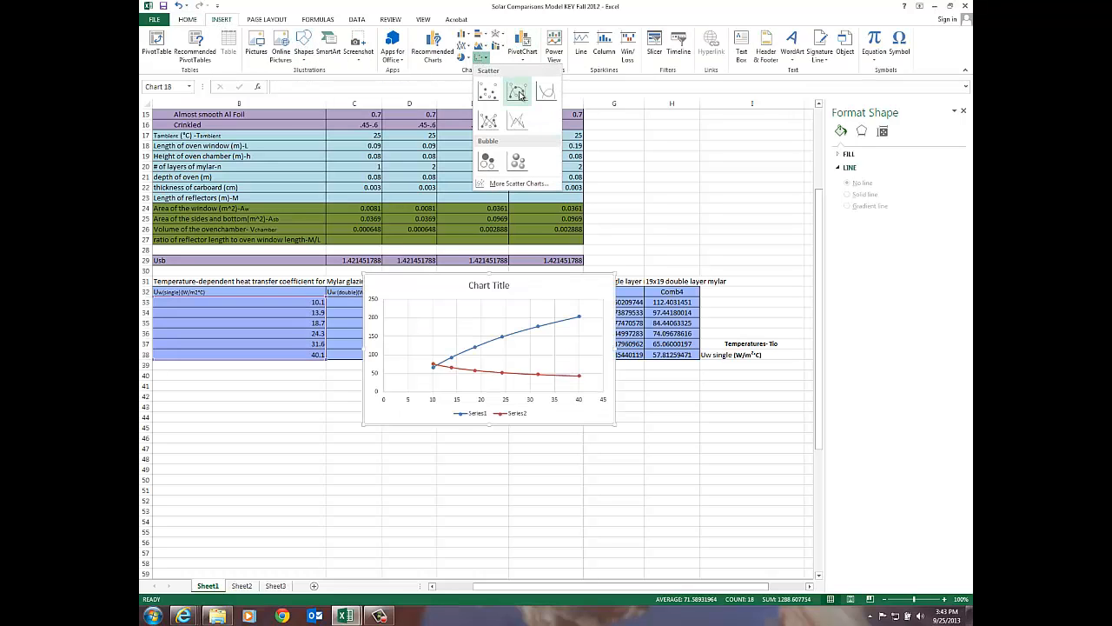
left_click(518, 90)
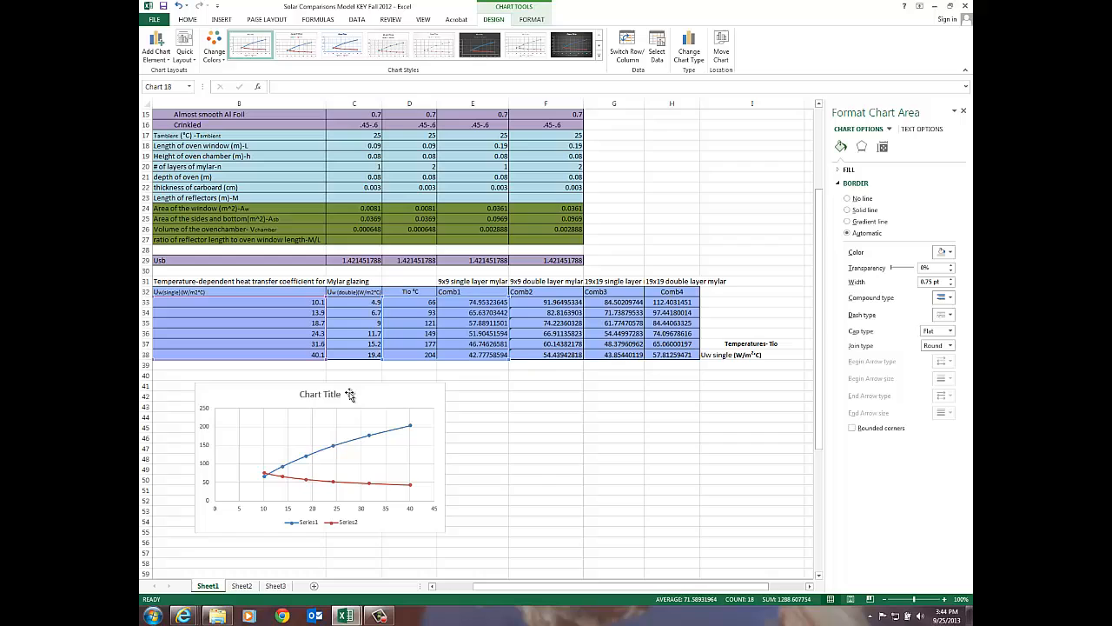
left_click(322, 452)
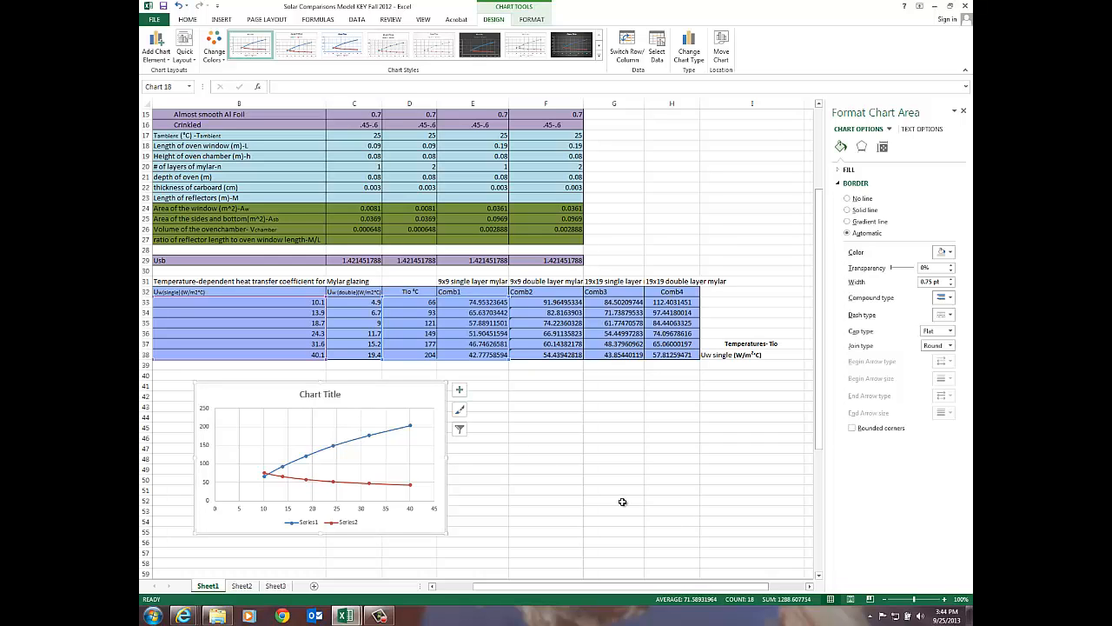
mouse_move(595, 488)
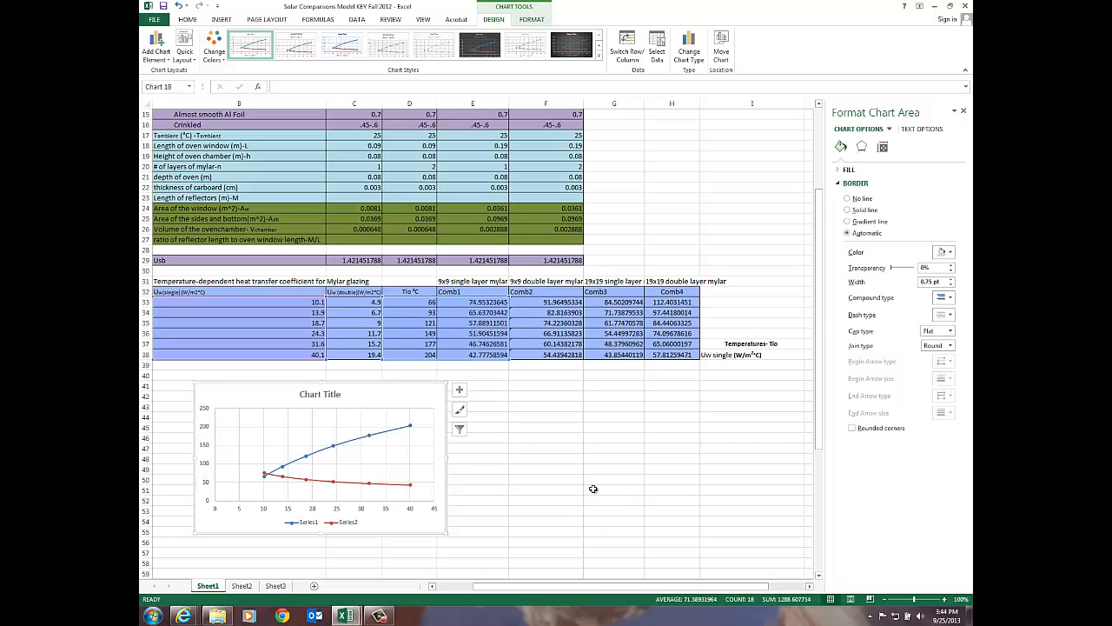
mouse_move(347, 431)
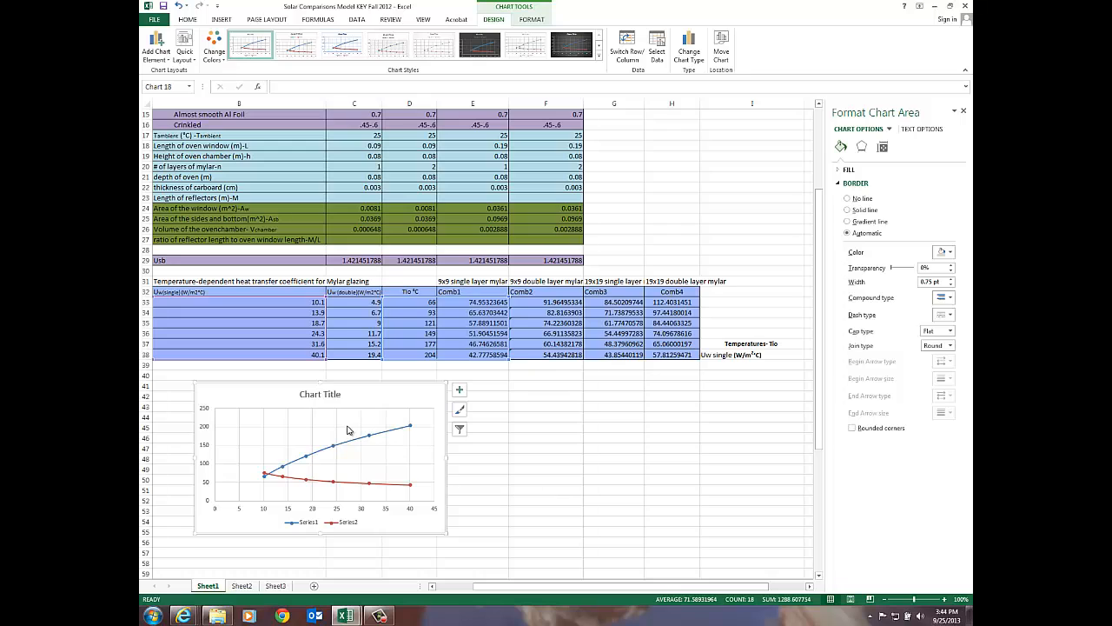
mouse_move(522, 433)
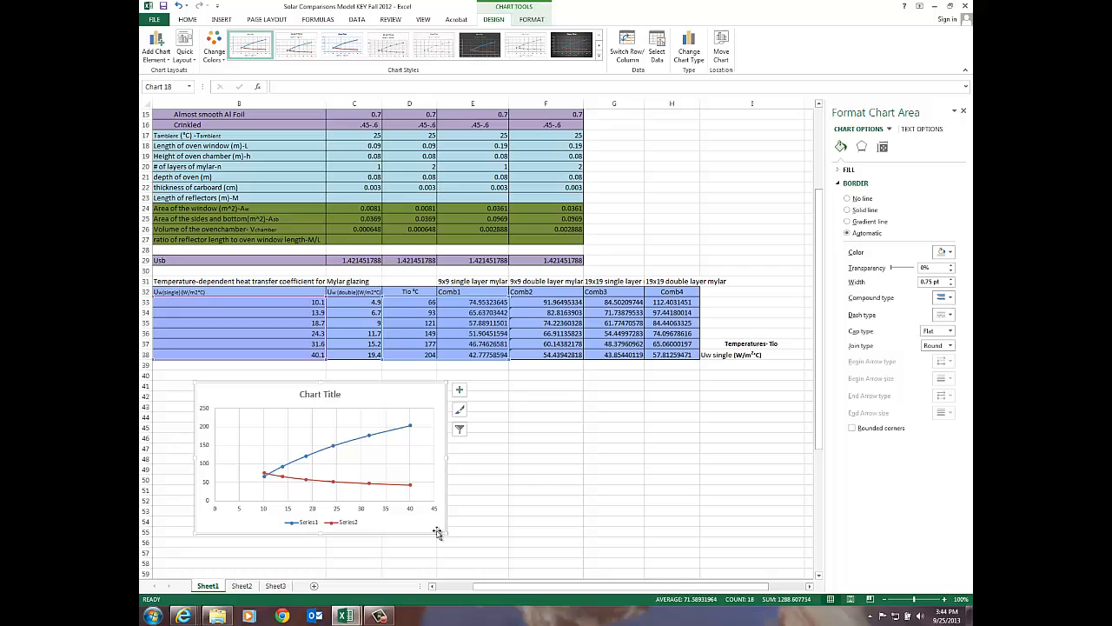
mouse_move(522, 469)
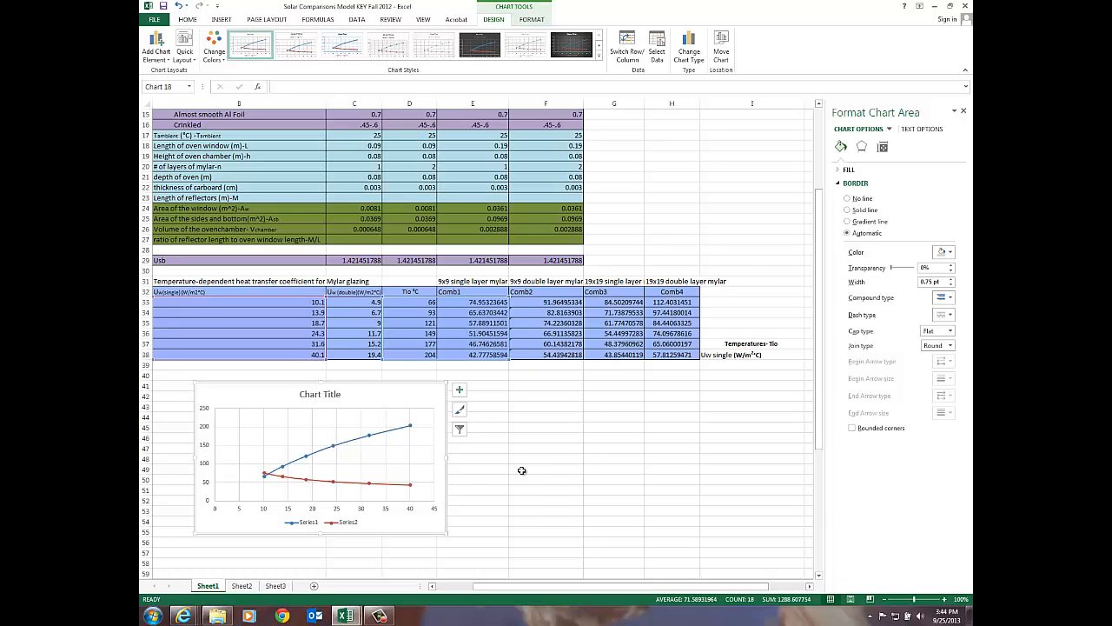
mouse_move(459, 389)
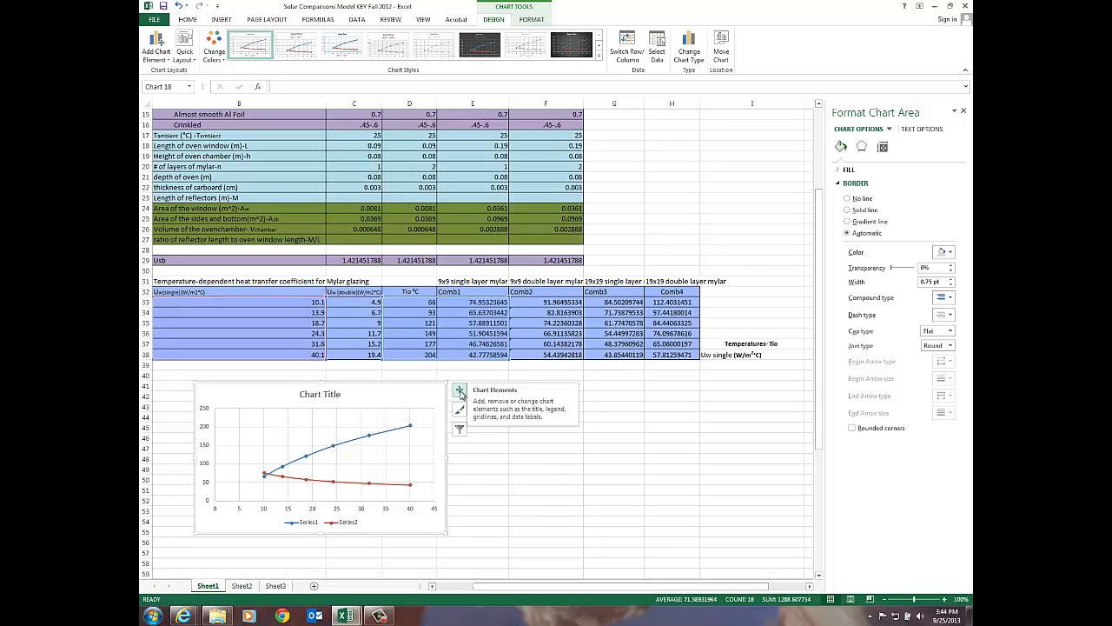
- Turn on axis titles and label the vertical axis Temperature Tio from the table cell
left_click(459, 389)
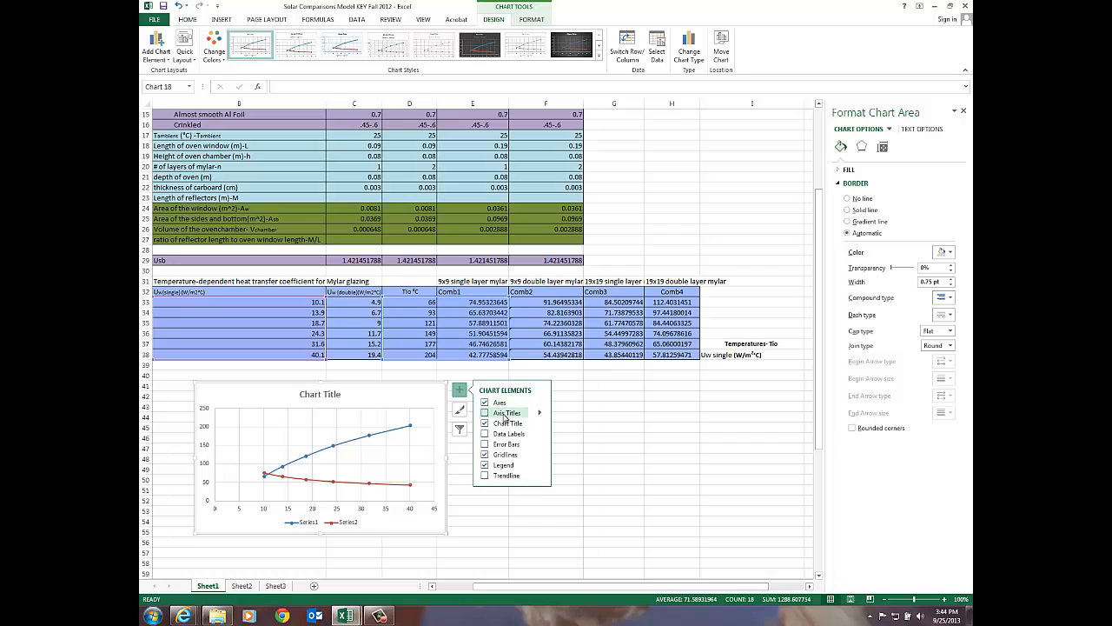
left_click(484, 412)
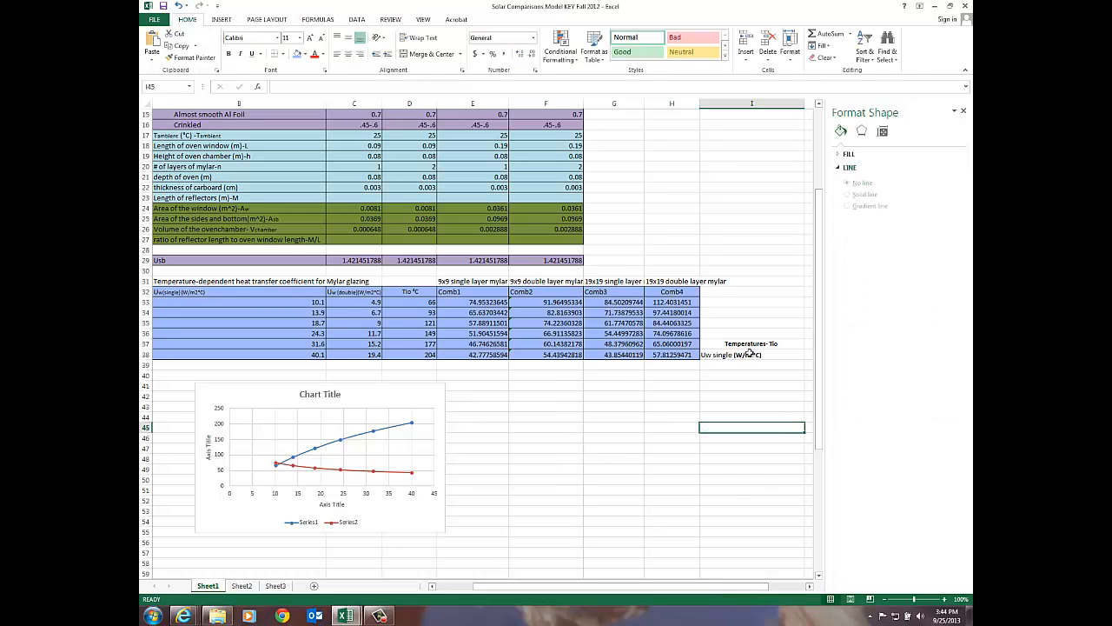
left_click(751, 344)
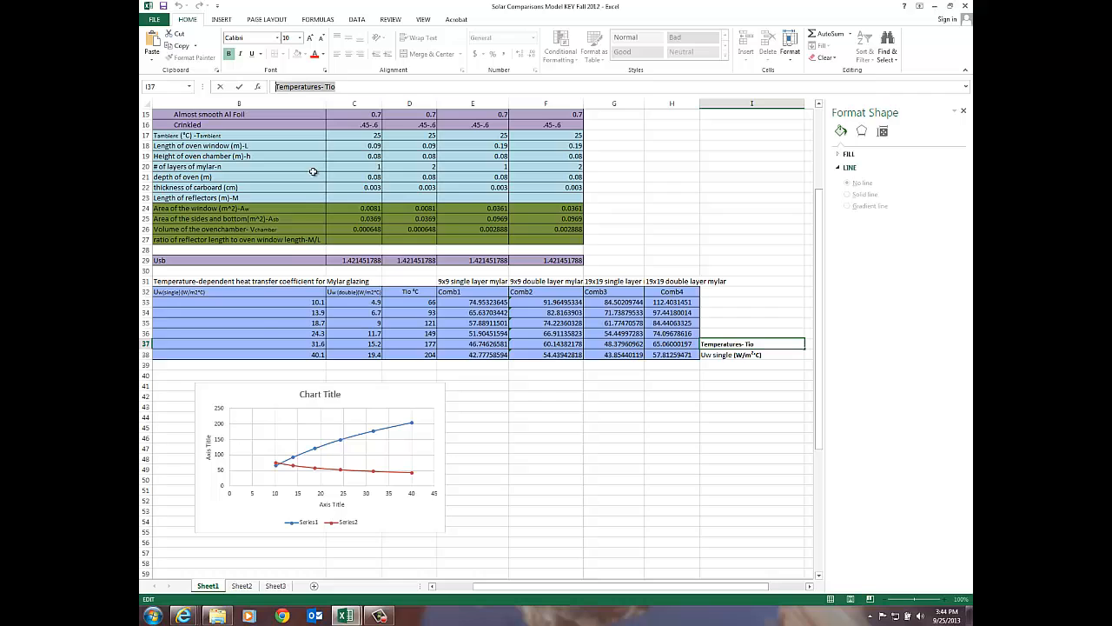
left_click(208, 449)
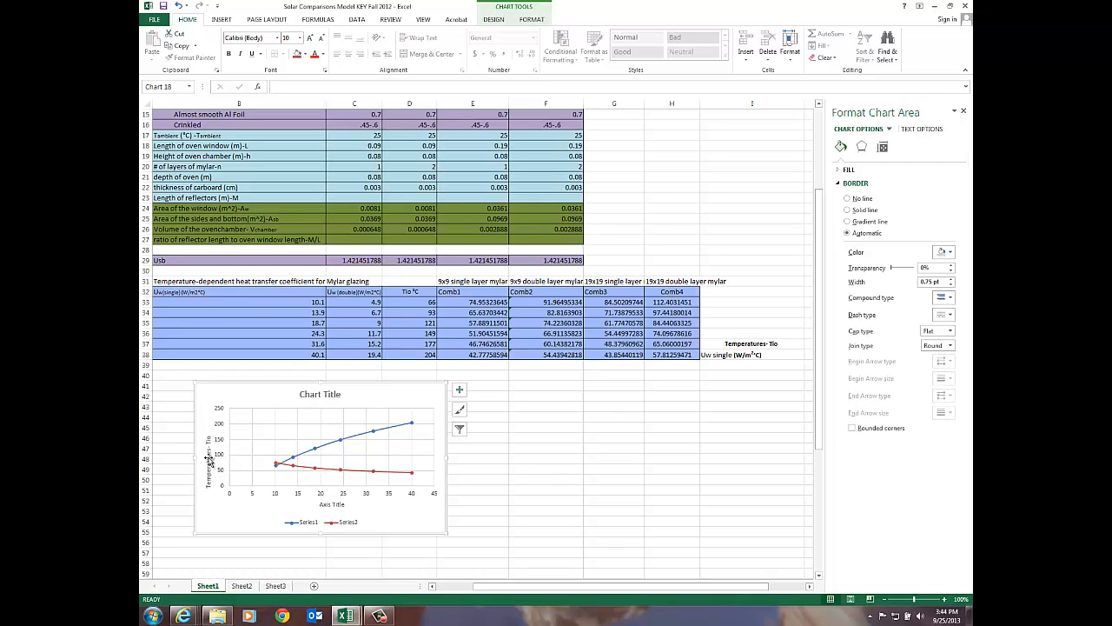
left_click(209, 459)
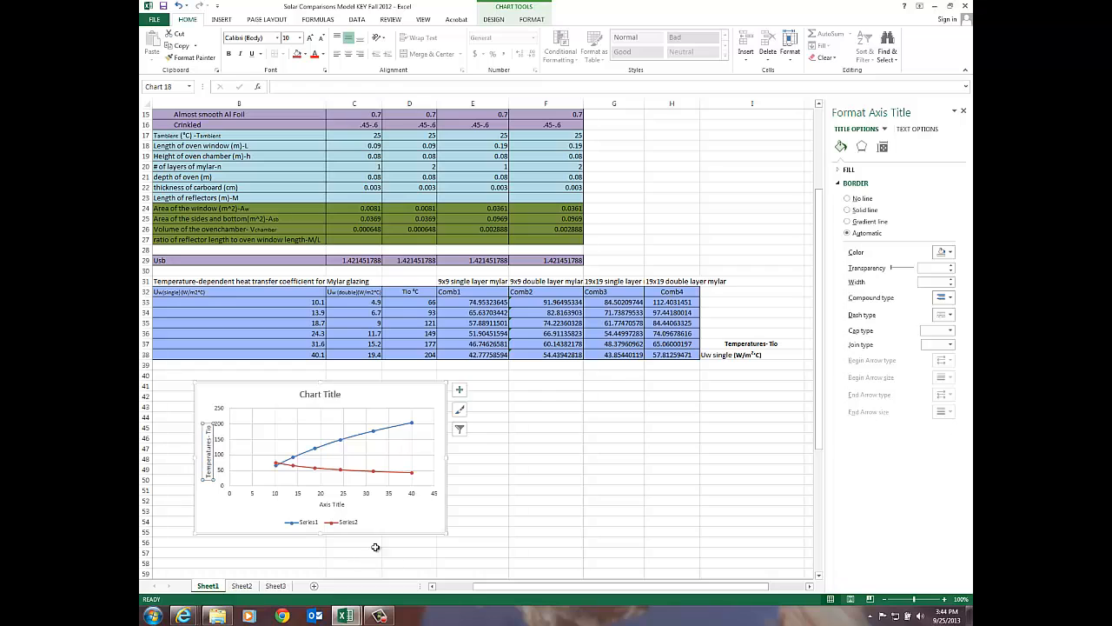
mouse_move(403, 445)
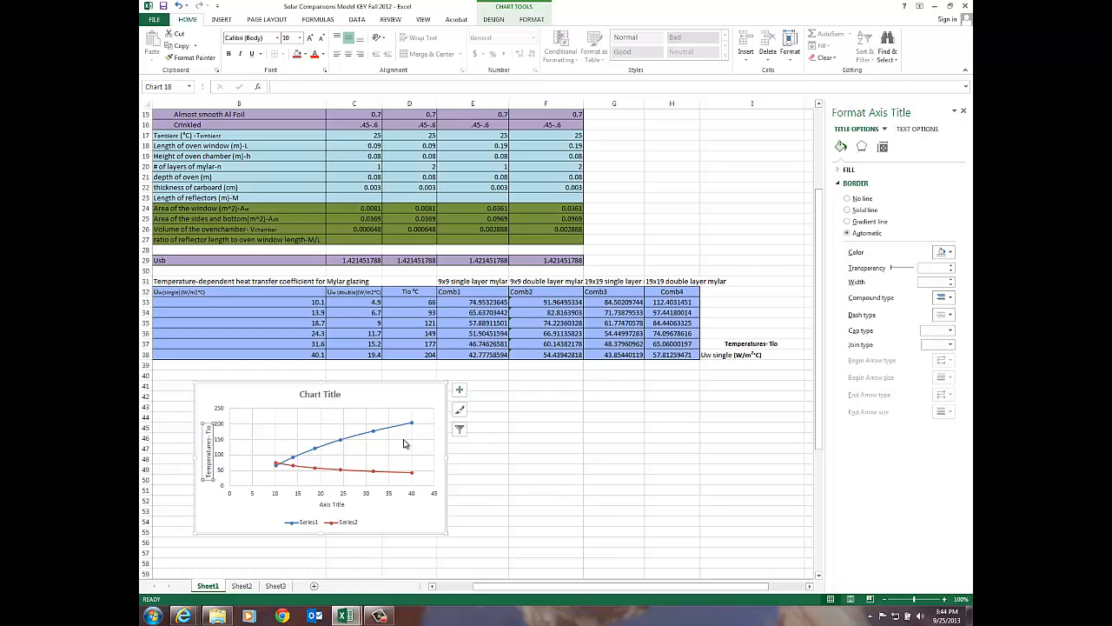
mouse_move(722, 346)
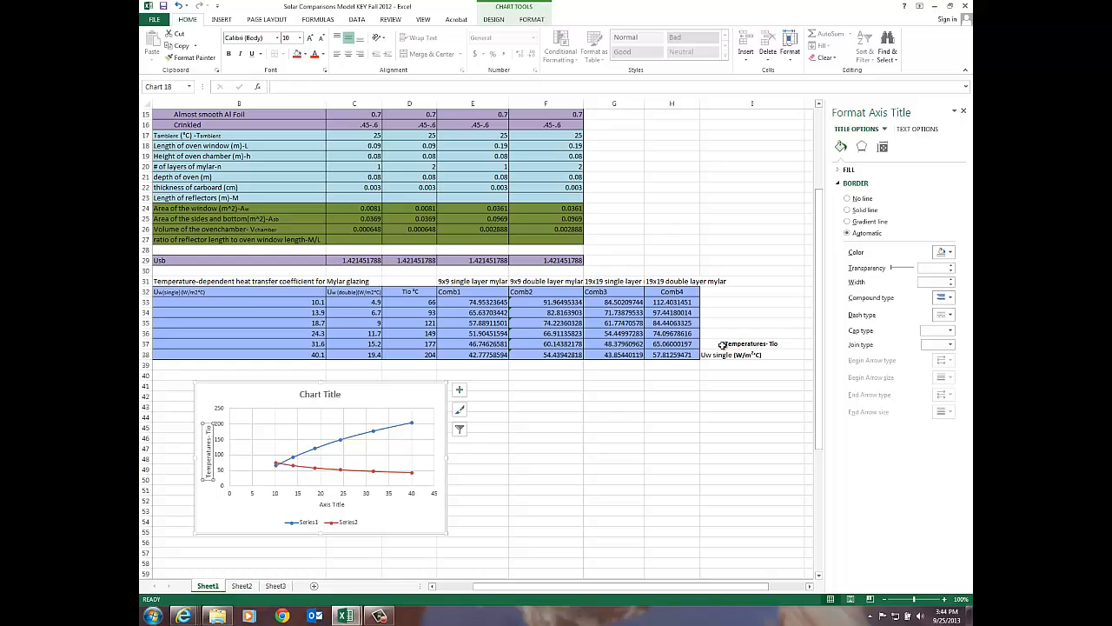
- Label the horizontal axis with the Uw single (W/m²°C) heat transfer coefficient text
left_click(751, 344)
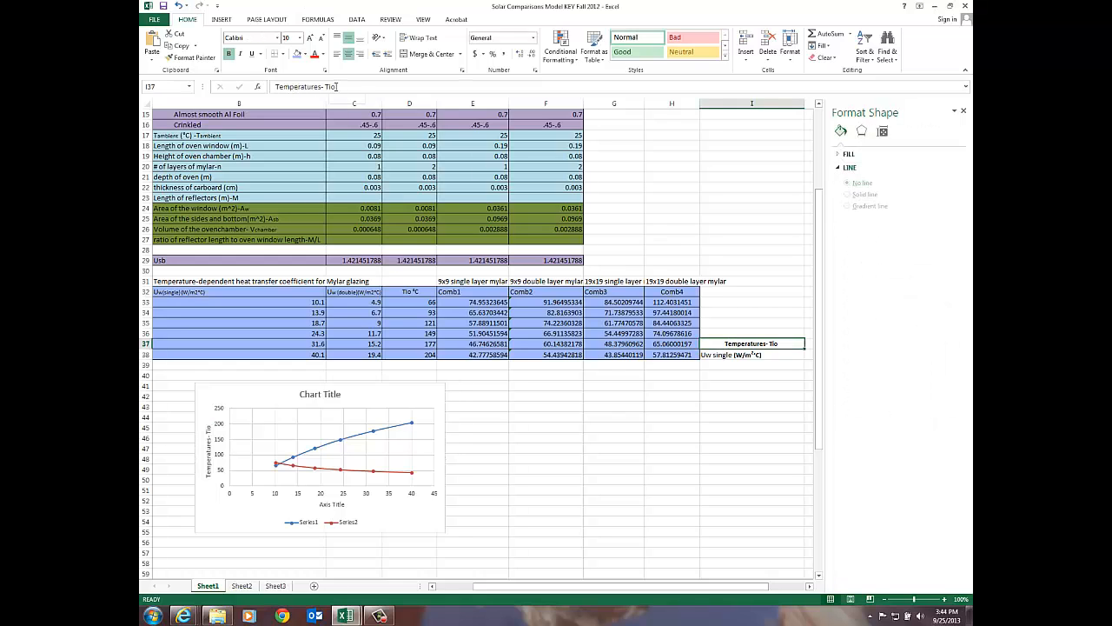
double_click(751, 344)
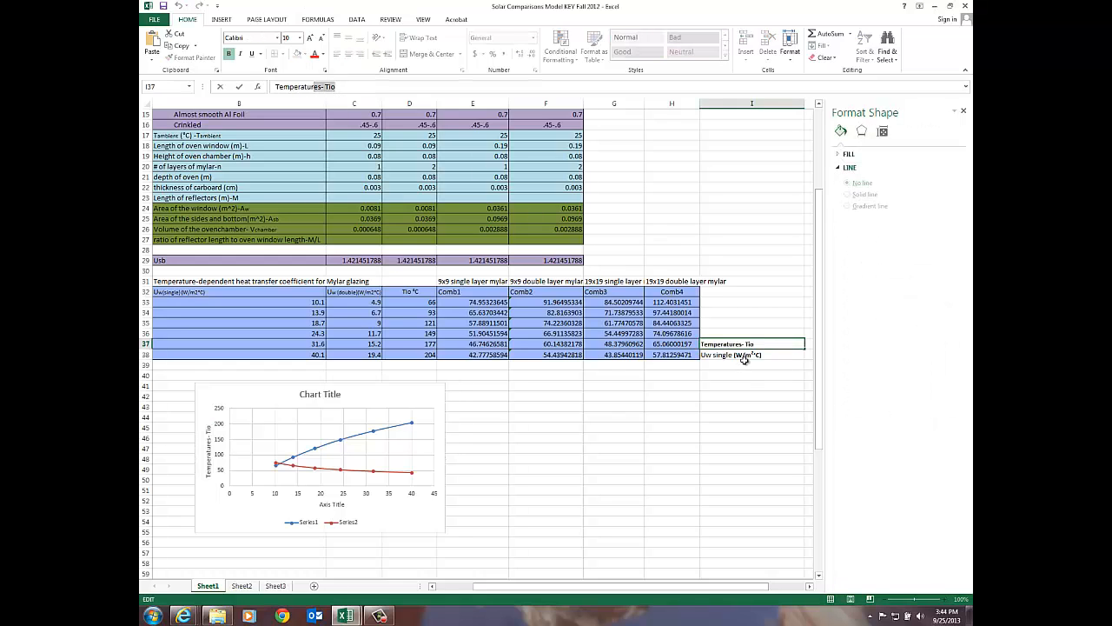
left_click(751, 355)
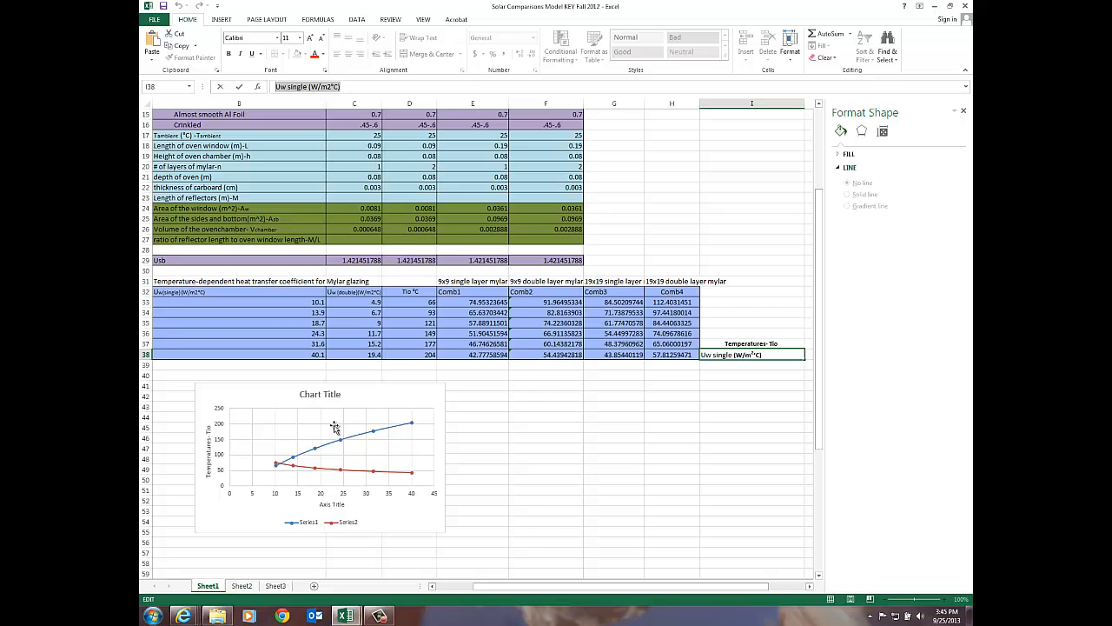
left_click(320, 452)
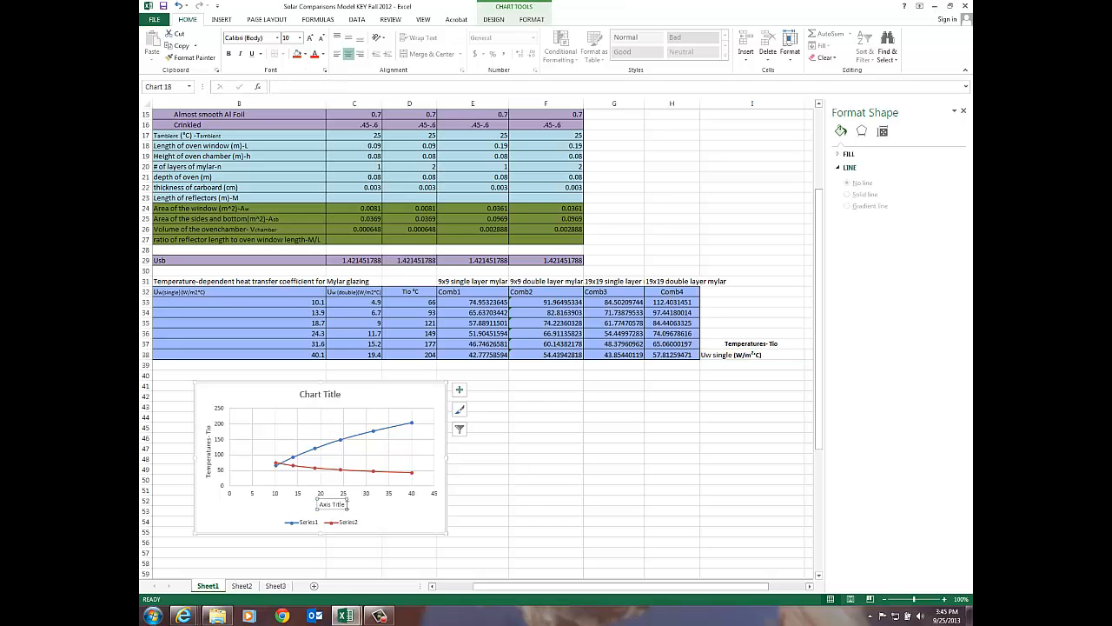
double_click(334, 504)
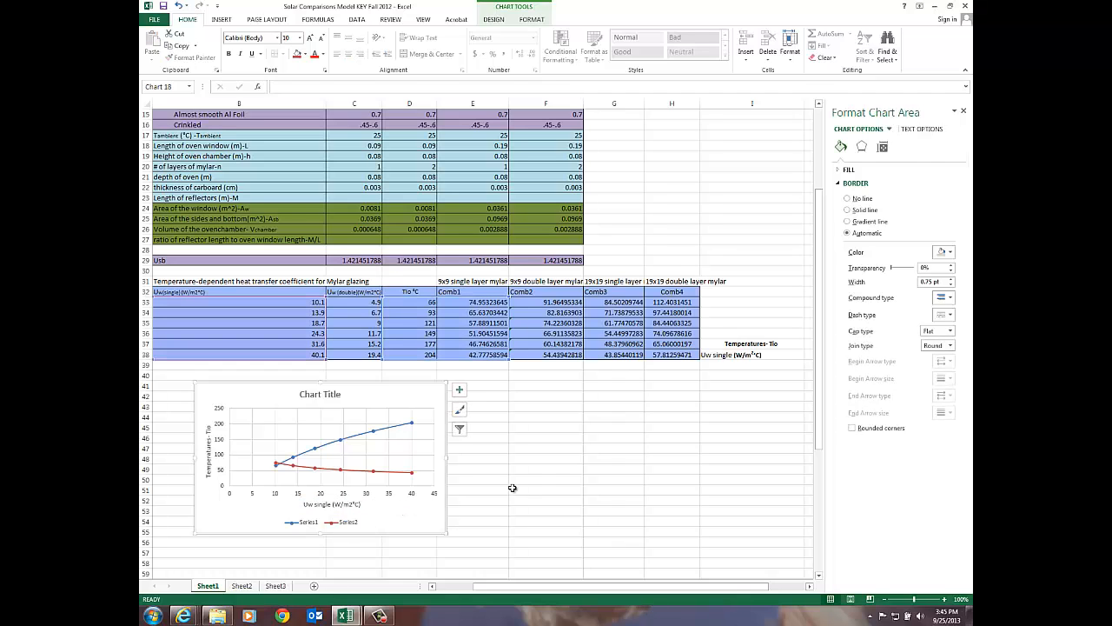
mouse_move(334, 521)
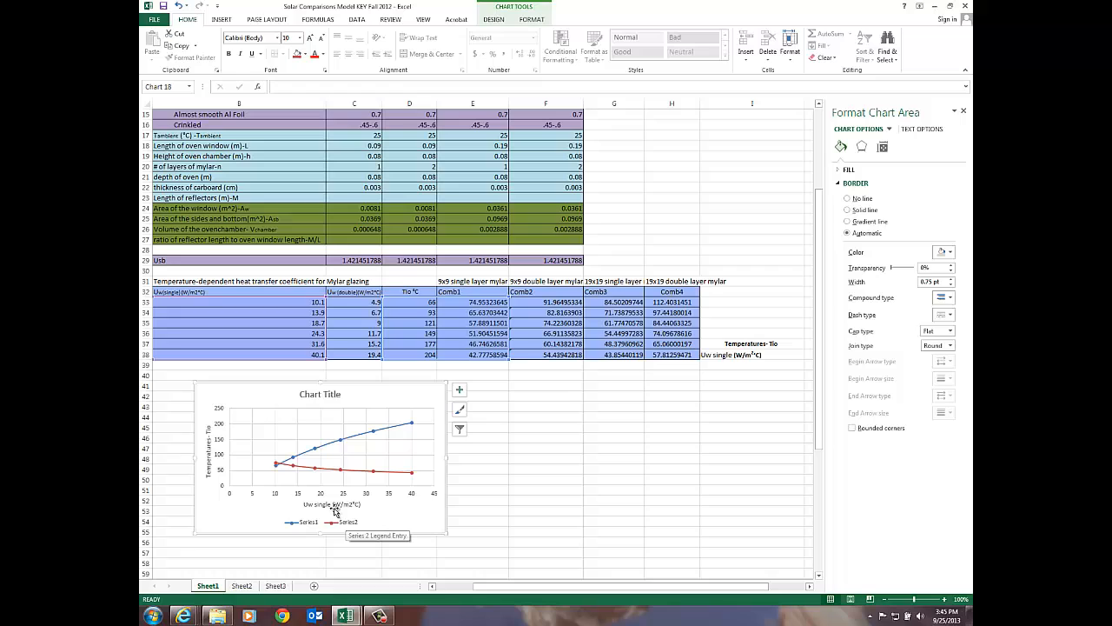
mouse_move(338, 521)
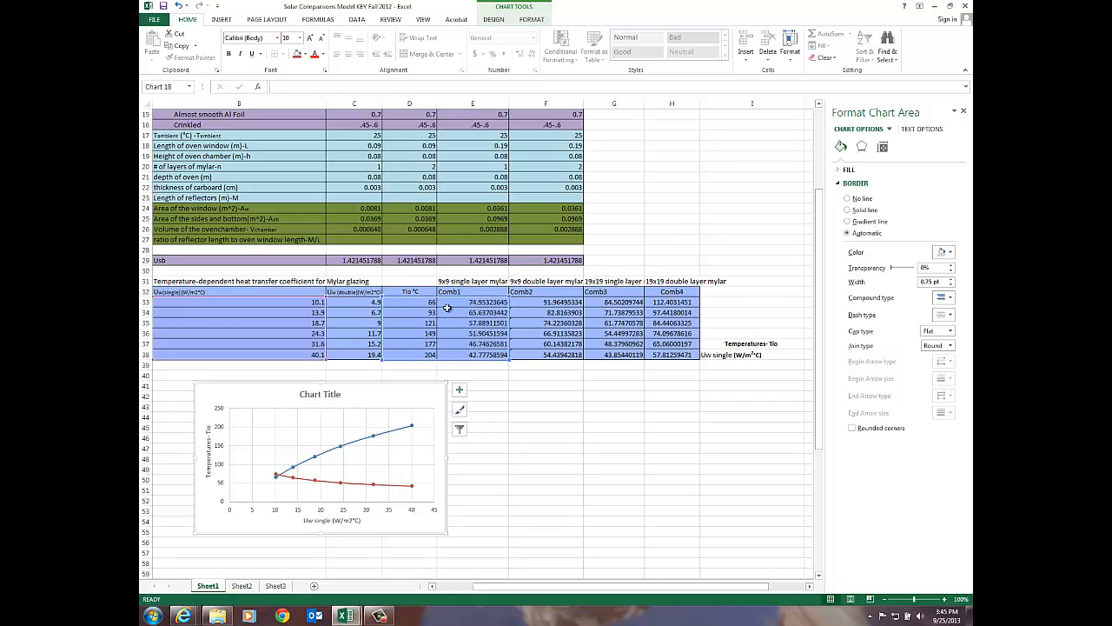
- Retitle the chart to '9x9 single layer mylar'
left_click(473, 292)
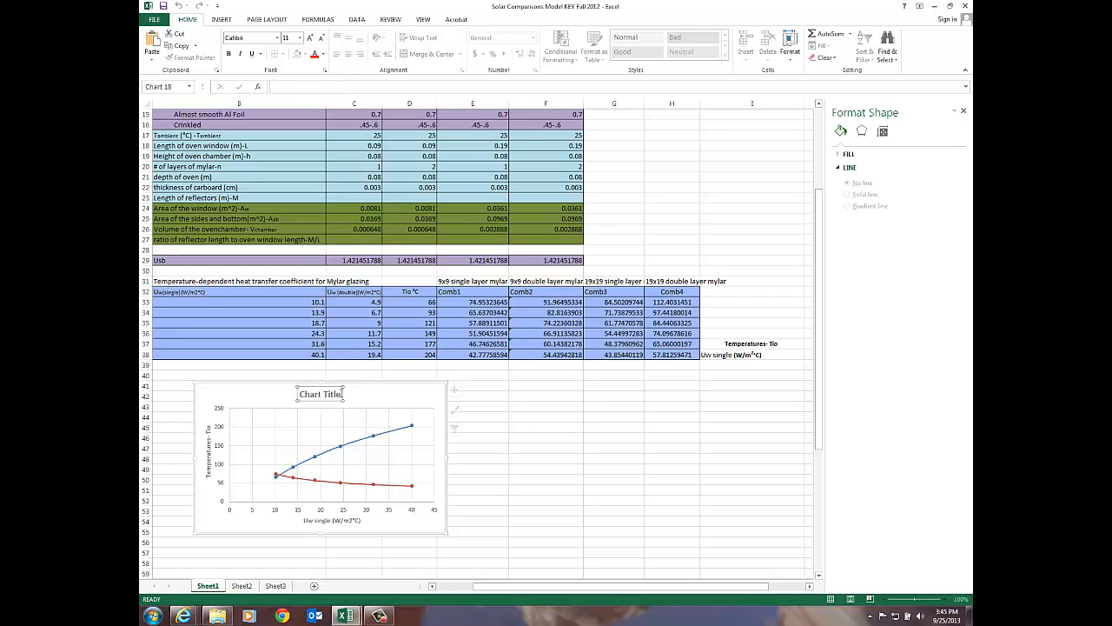
double_click(319, 392)
type("9x9 single layer mylar")
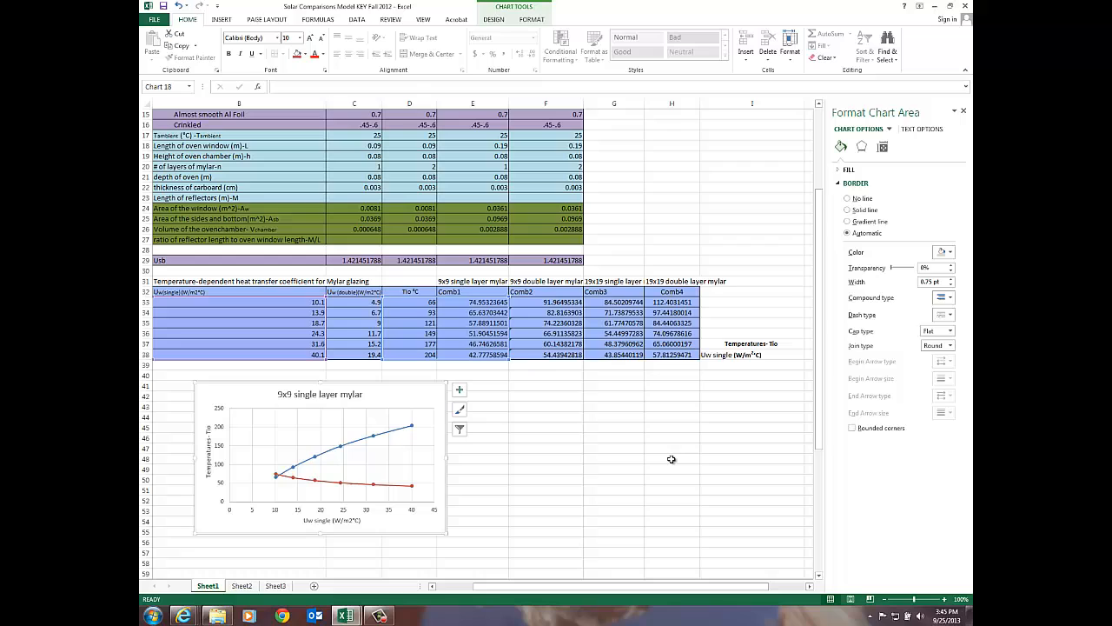
mouse_move(310, 537)
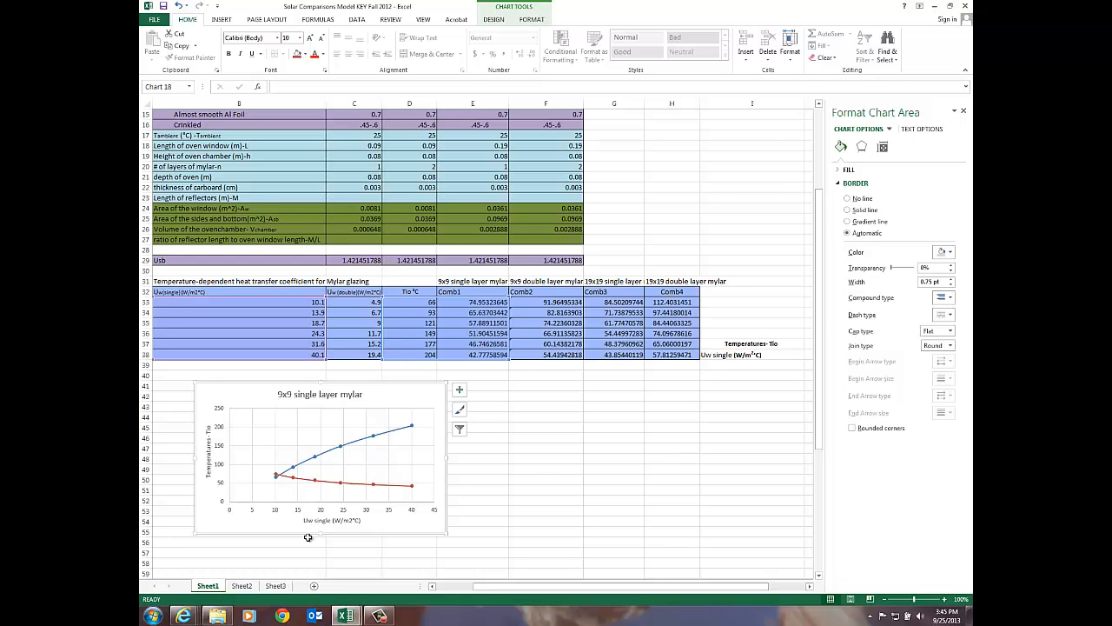
mouse_move(553, 501)
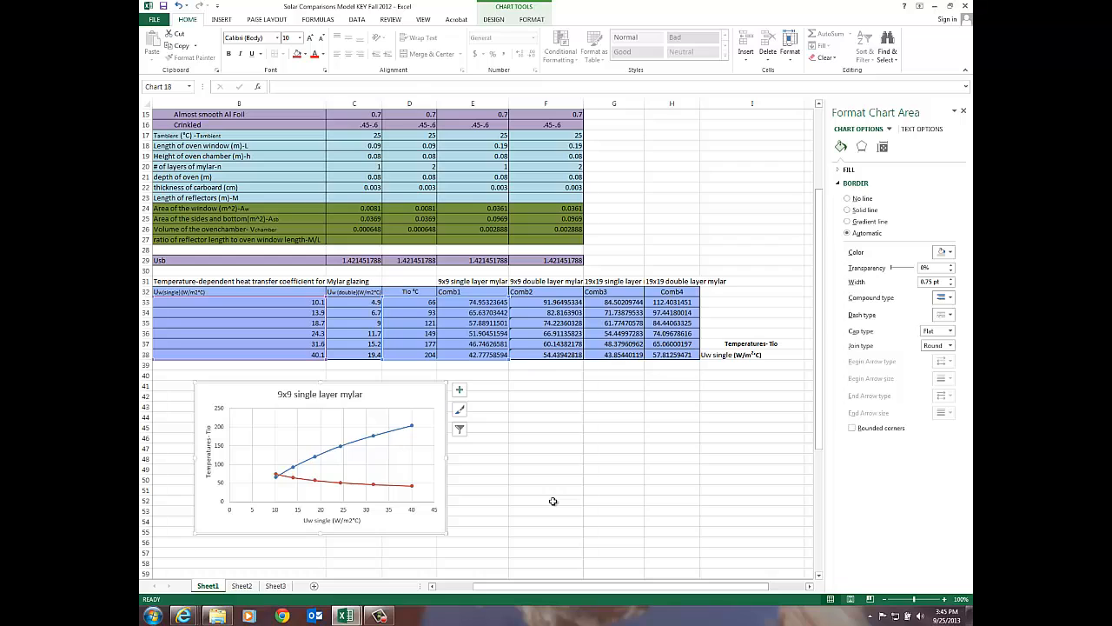
mouse_move(407, 545)
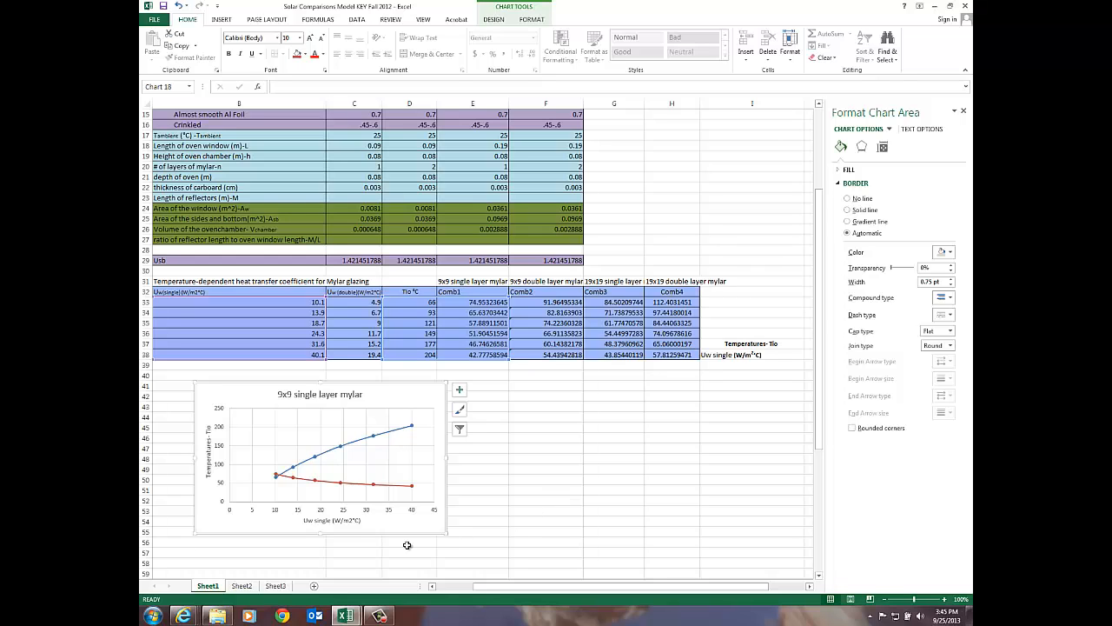
mouse_move(361, 486)
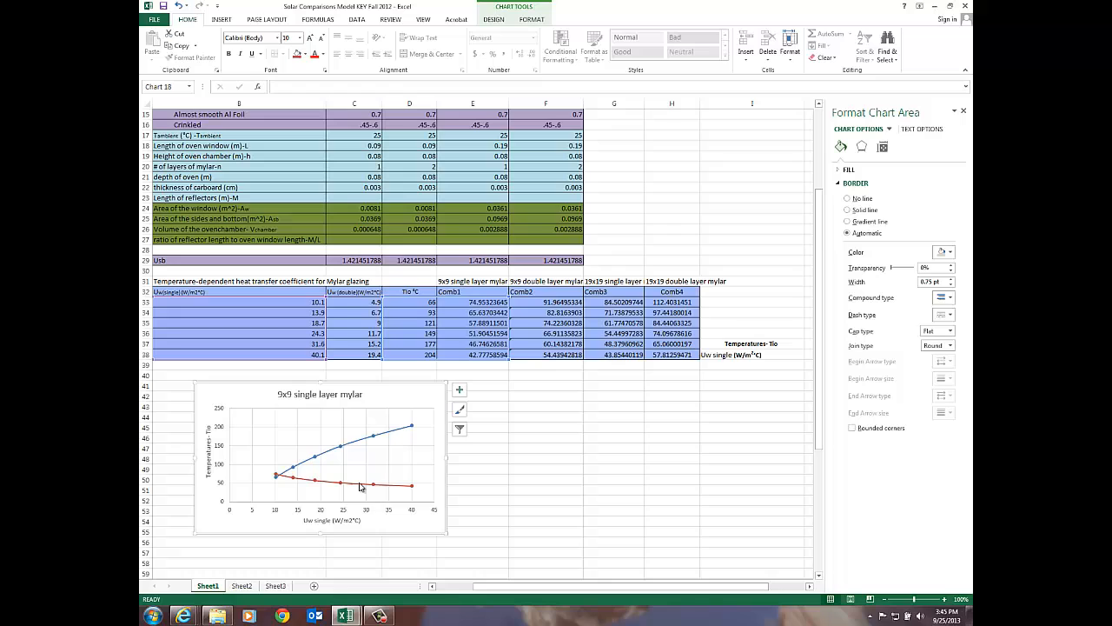
- Select the major gridlines so the Format Major Gridlines pane appears
left_click(348, 483)
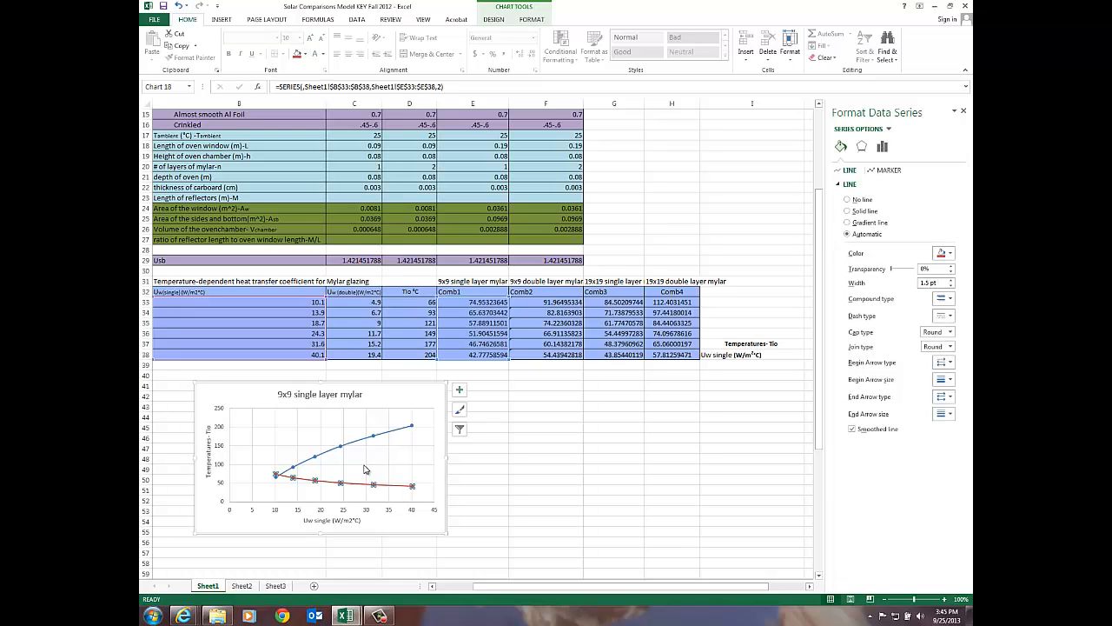
left_click(351, 438)
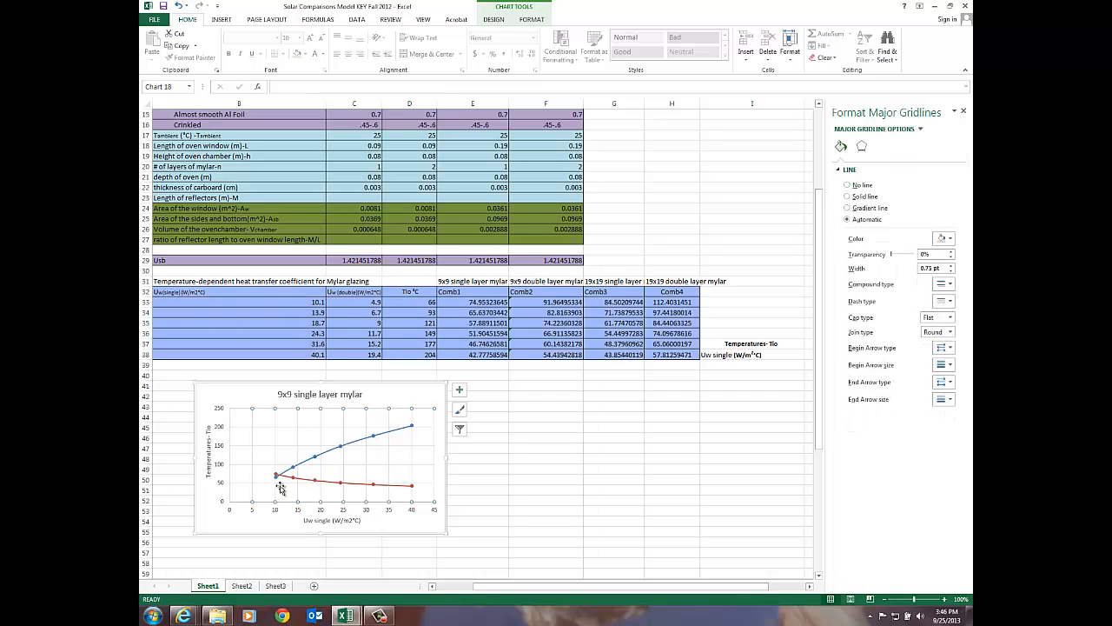
mouse_move(280, 480)
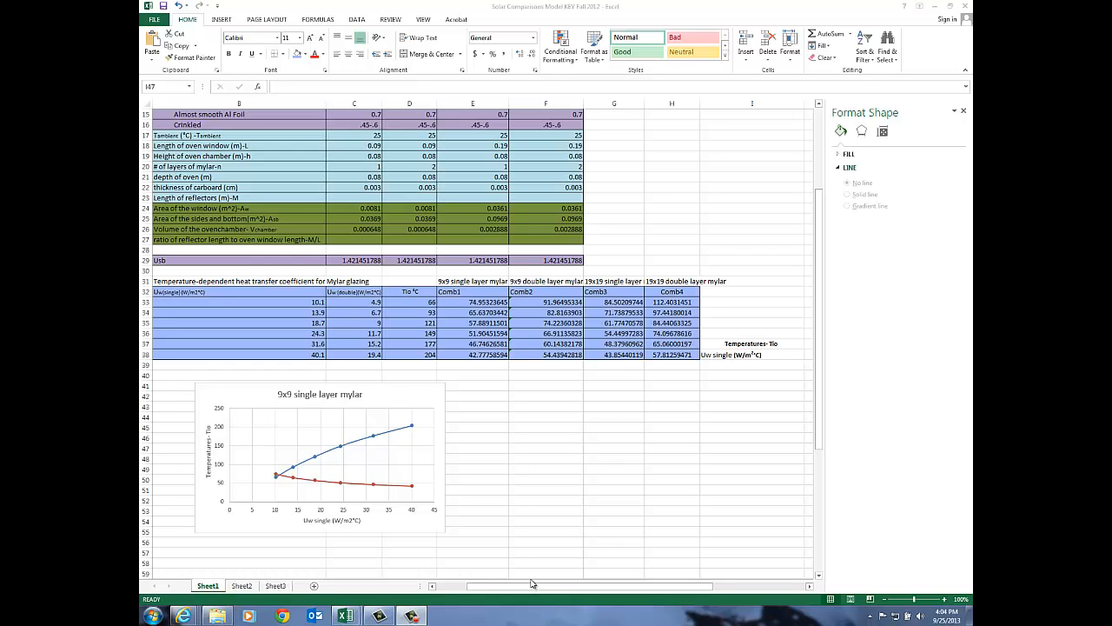
mouse_move(516, 404)
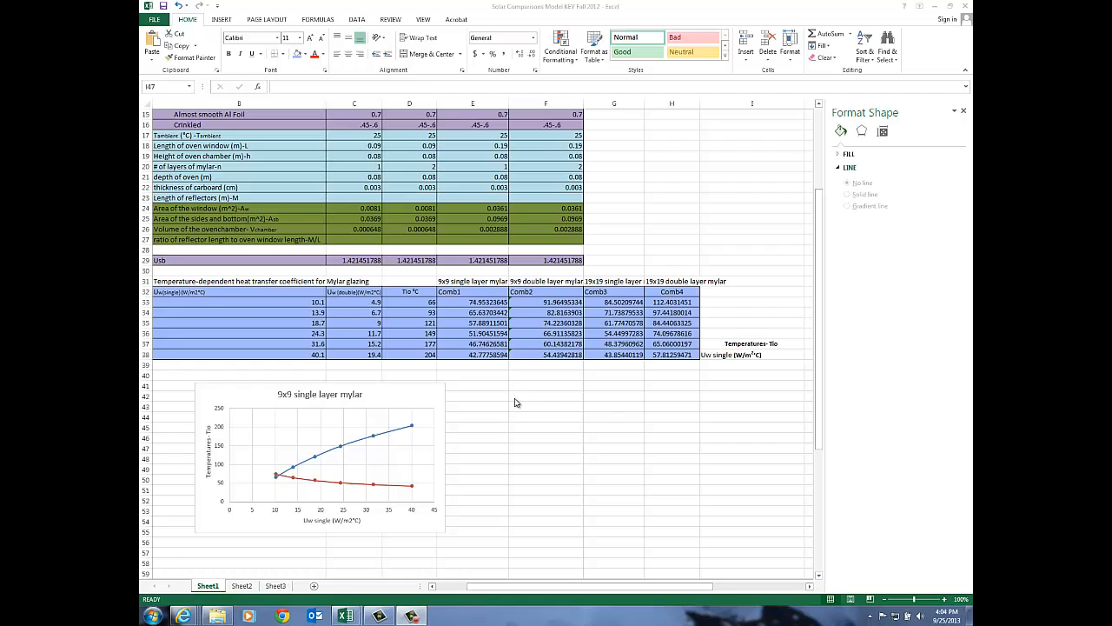
mouse_move(417, 389)
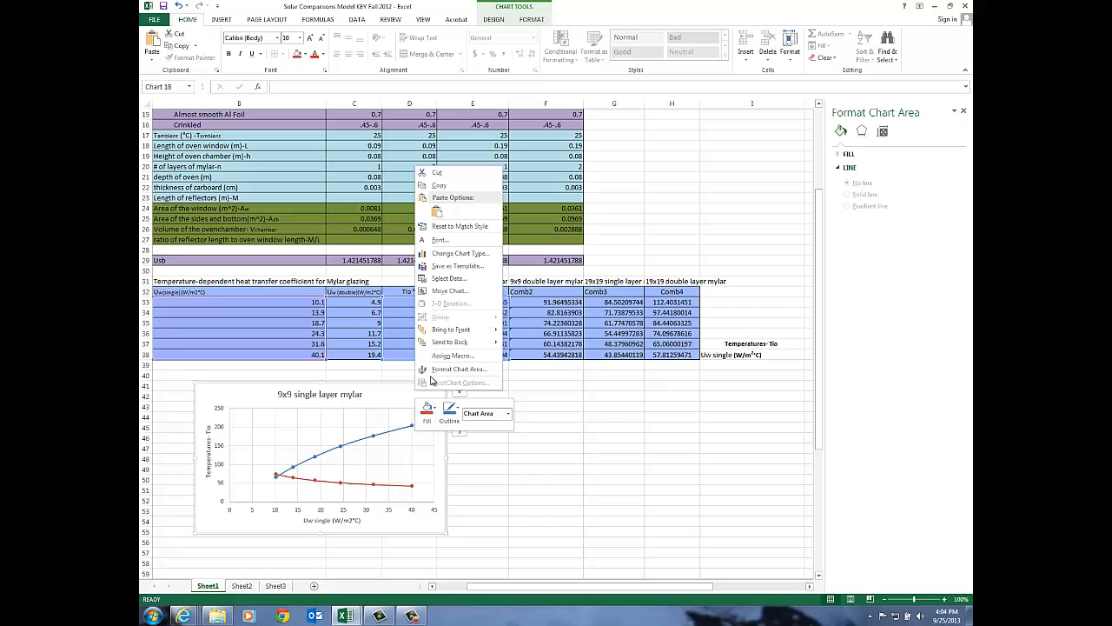
left_click(459, 369)
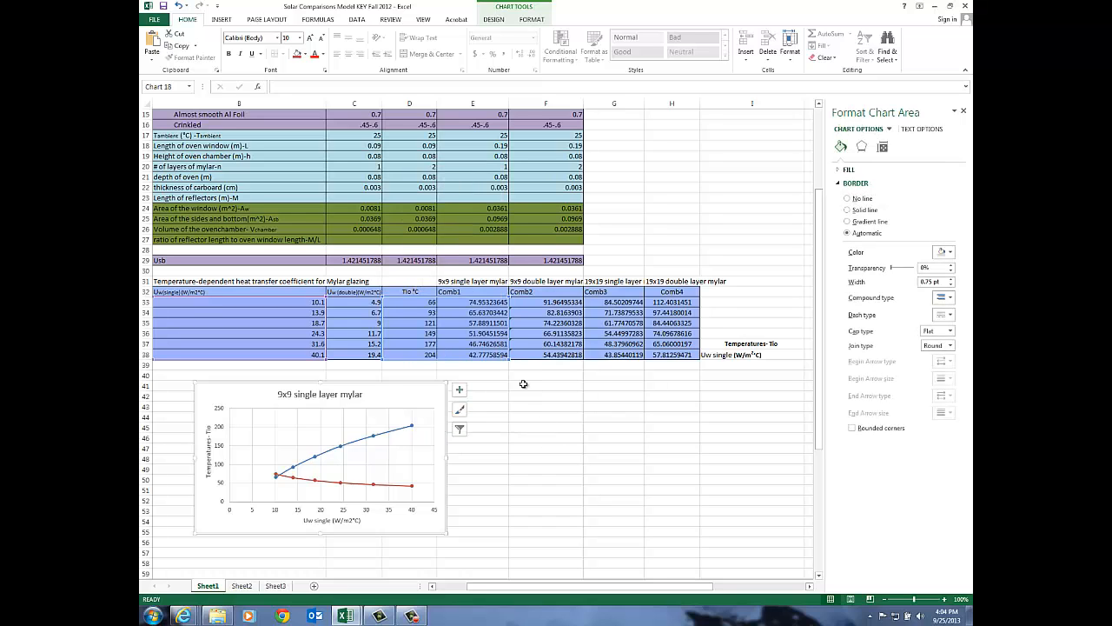
right_click(522, 385)
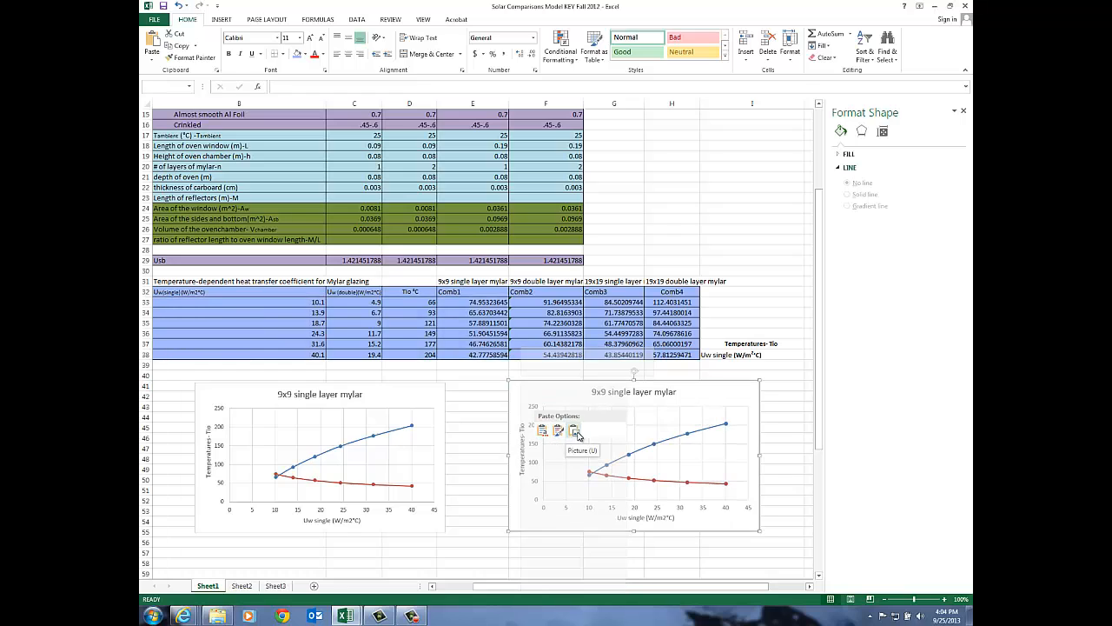
left_click(574, 431)
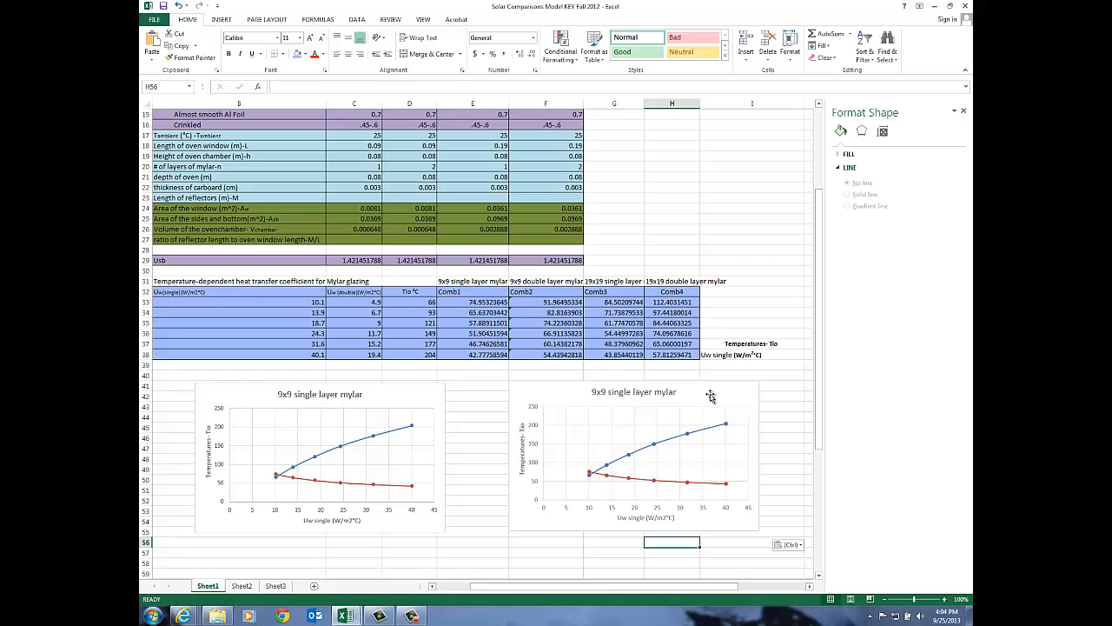
left_click(634, 452)
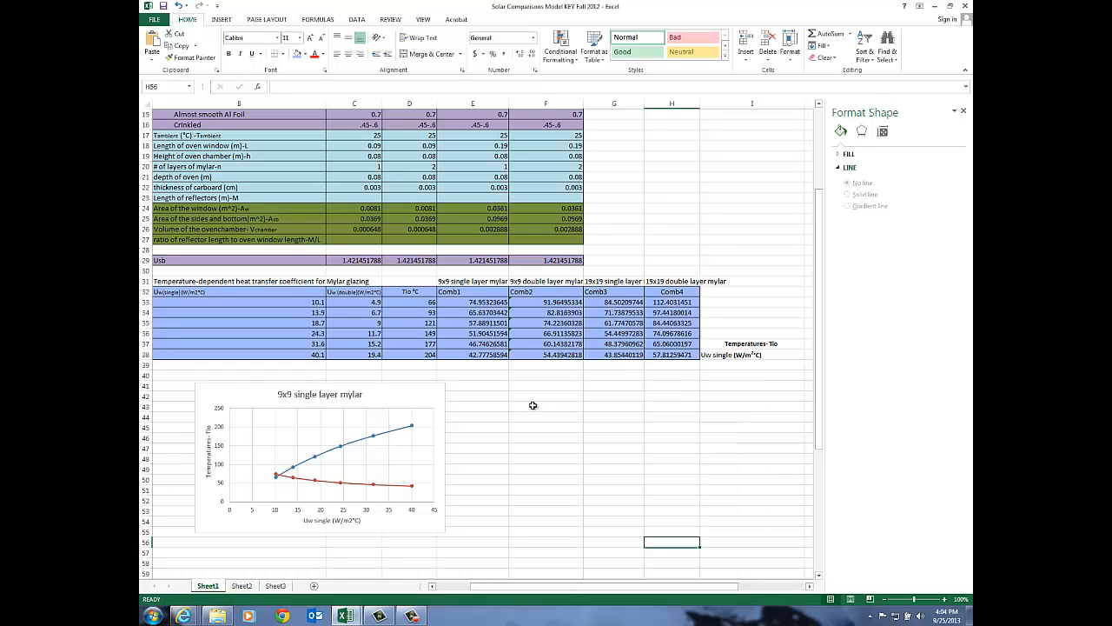
- Paste a copy of the chart into the empty cells beside the first one
right_click(546, 386)
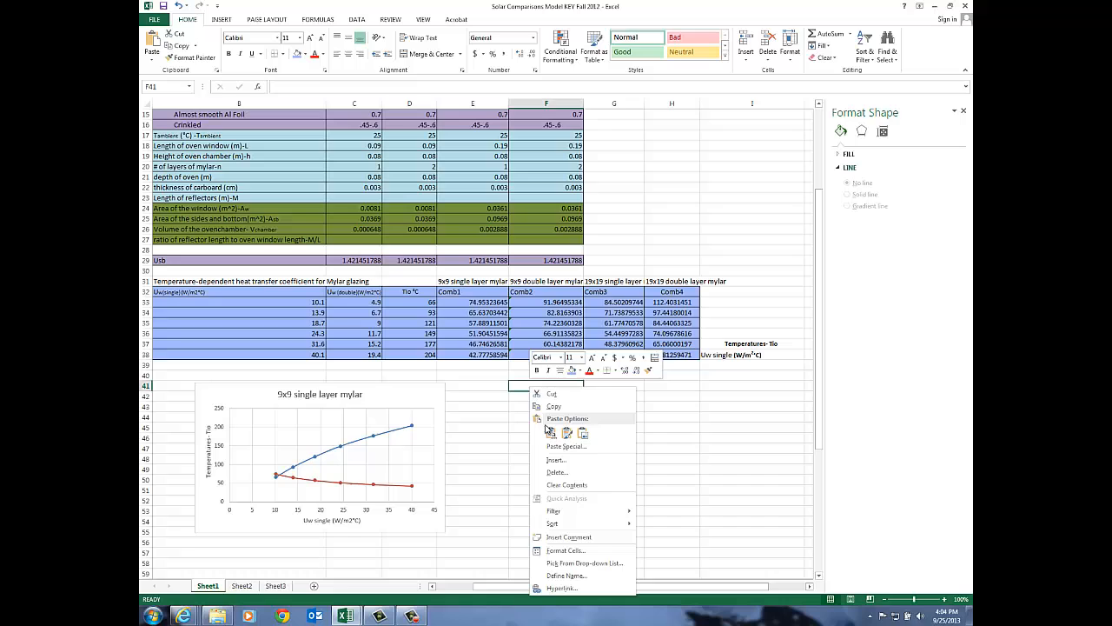
left_click(550, 431)
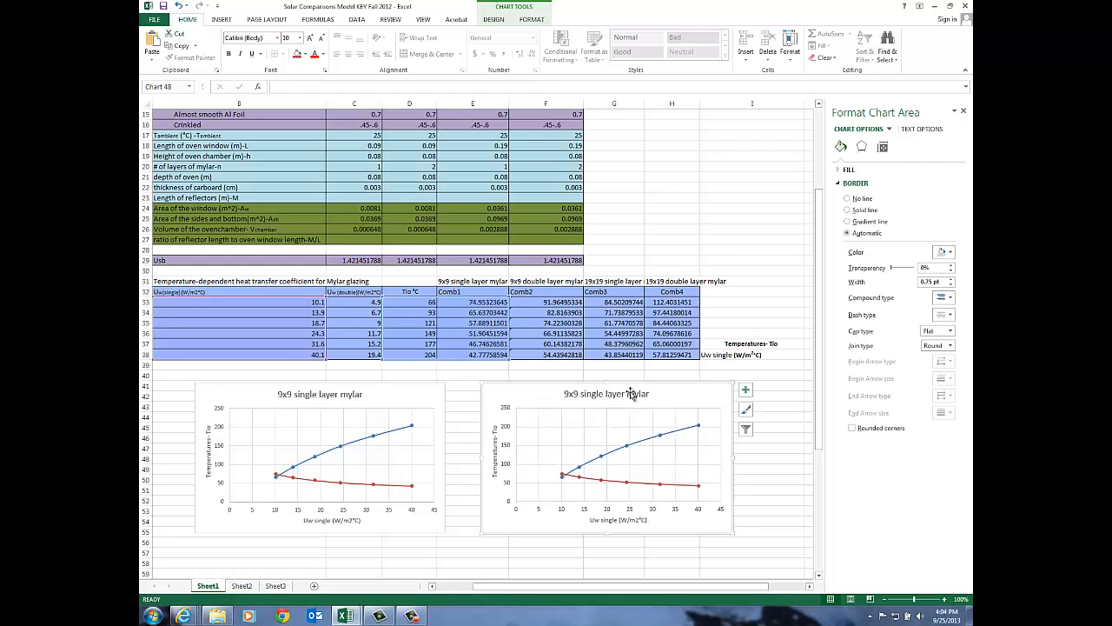
left_click(605, 393)
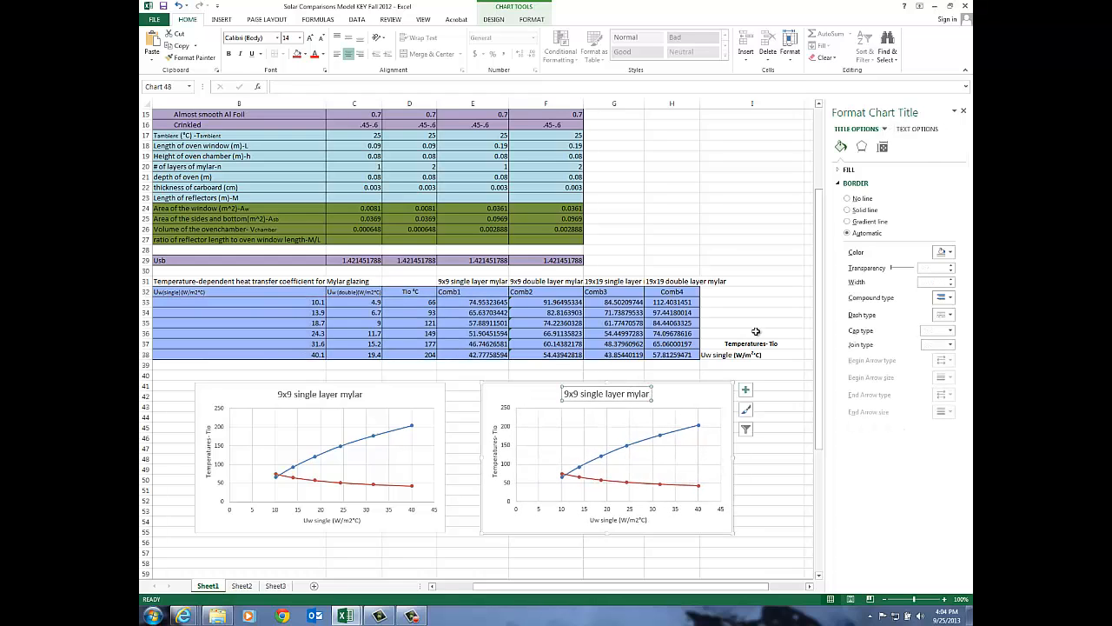
- Rename the copied chart's title to '19x19 single layer mylar' using the copied label cell
left_click(612, 282)
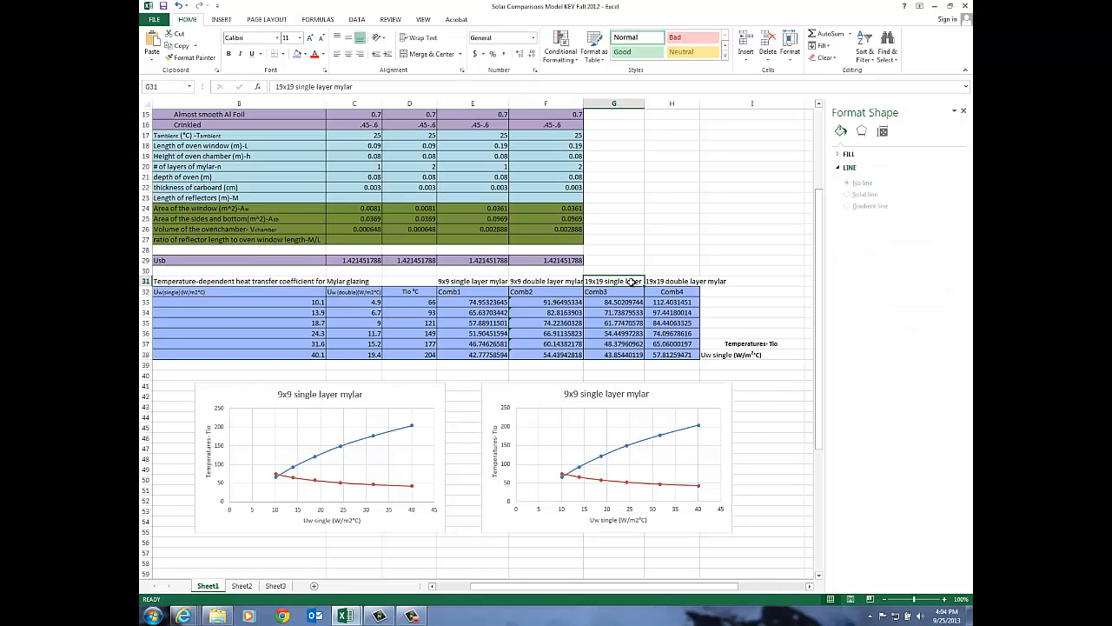
key("ctrl+c")
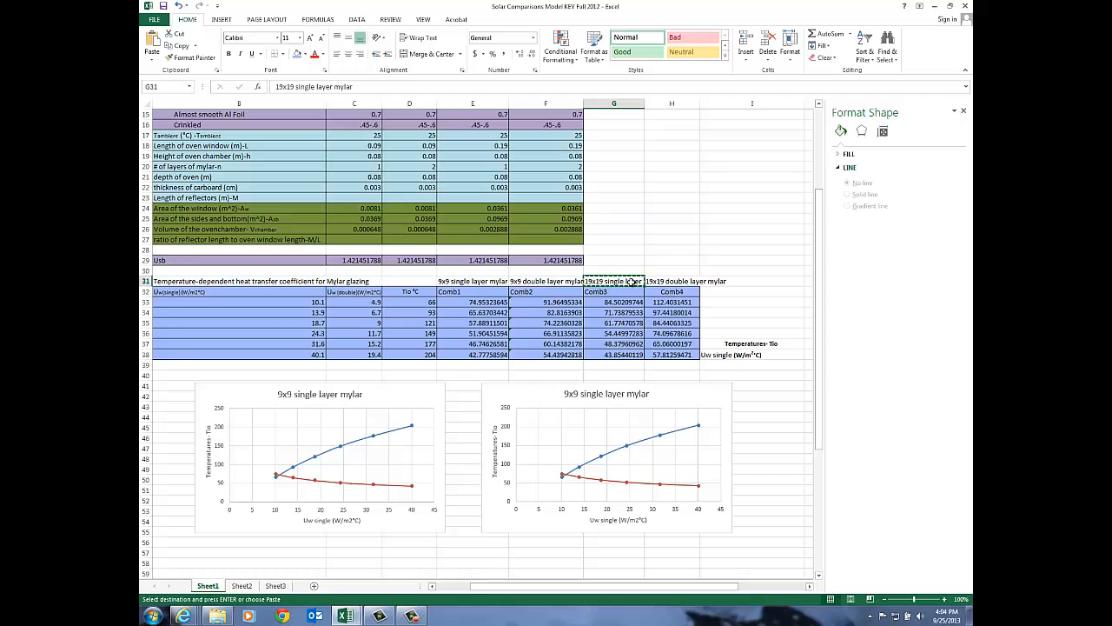
mouse_move(604, 369)
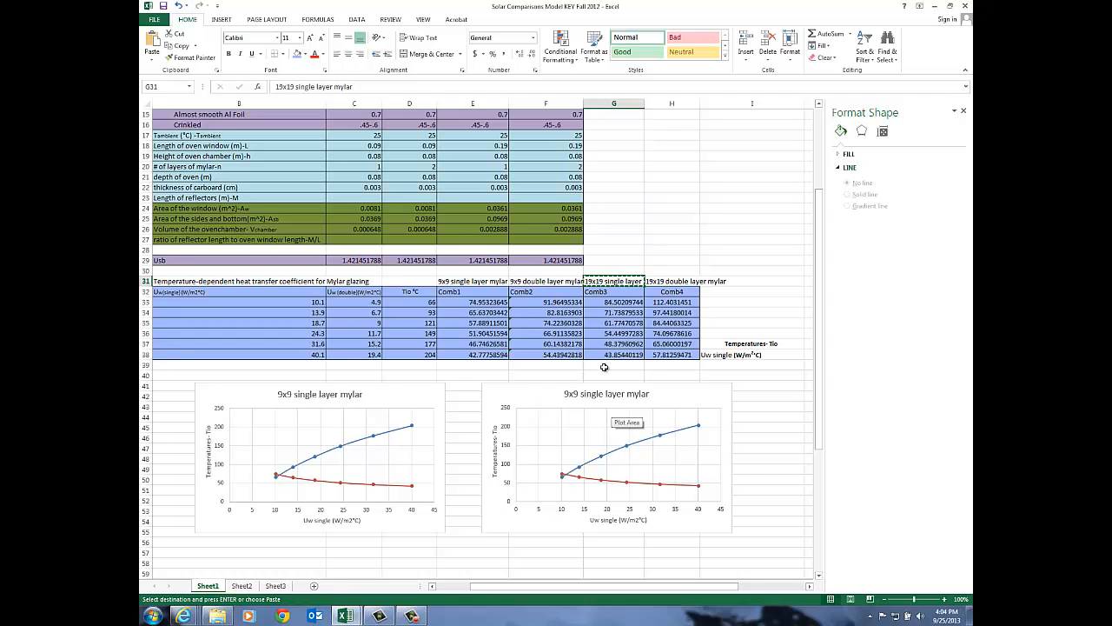
left_click(606, 393)
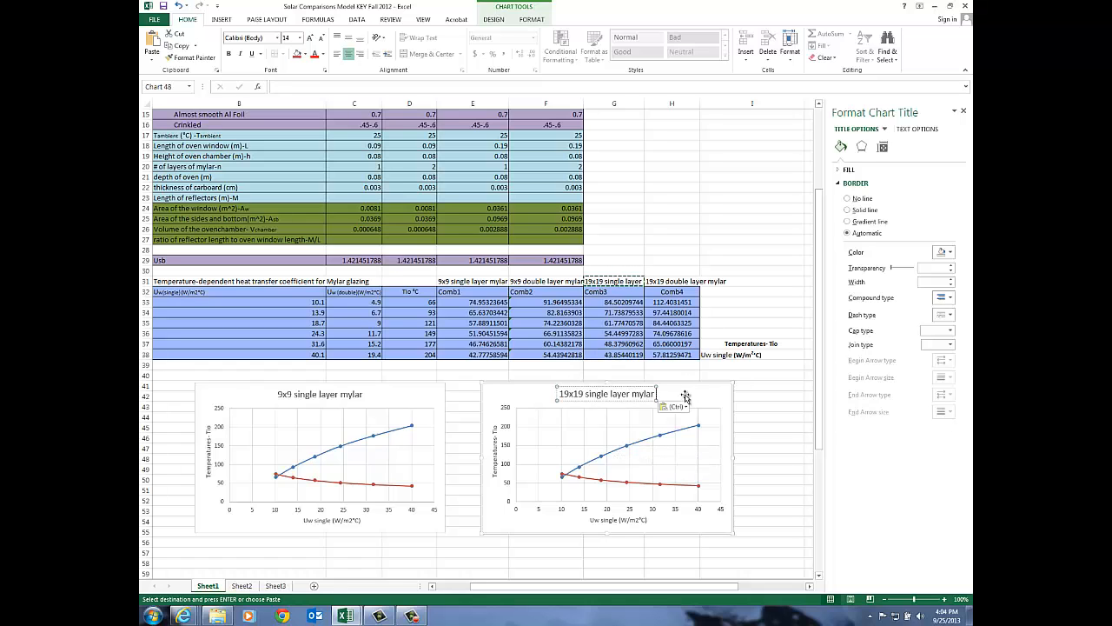
left_click(609, 478)
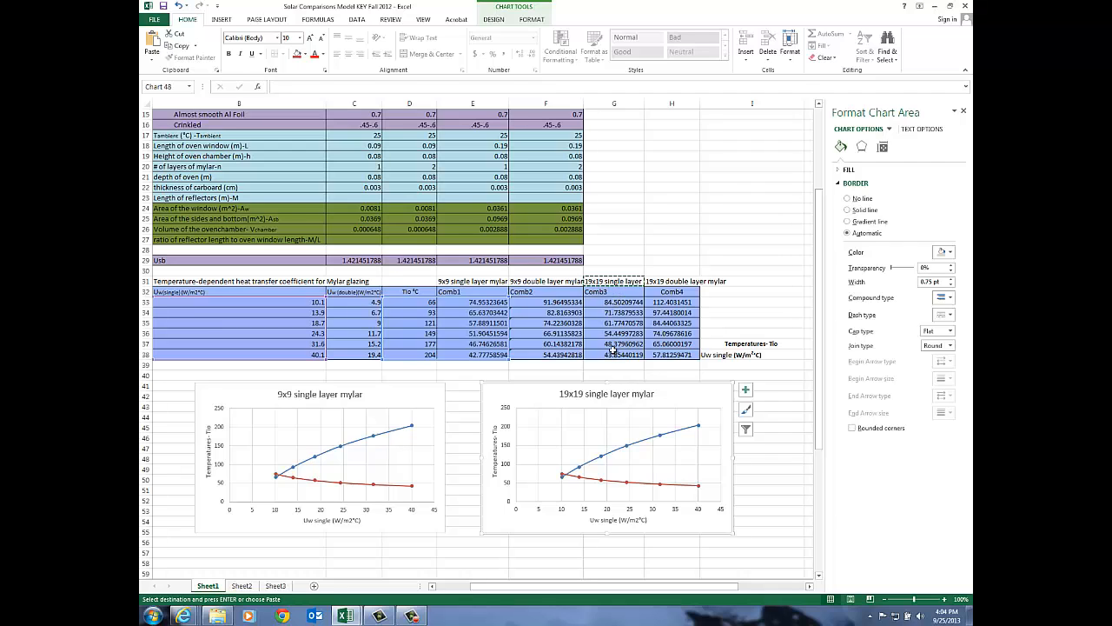
mouse_move(379, 334)
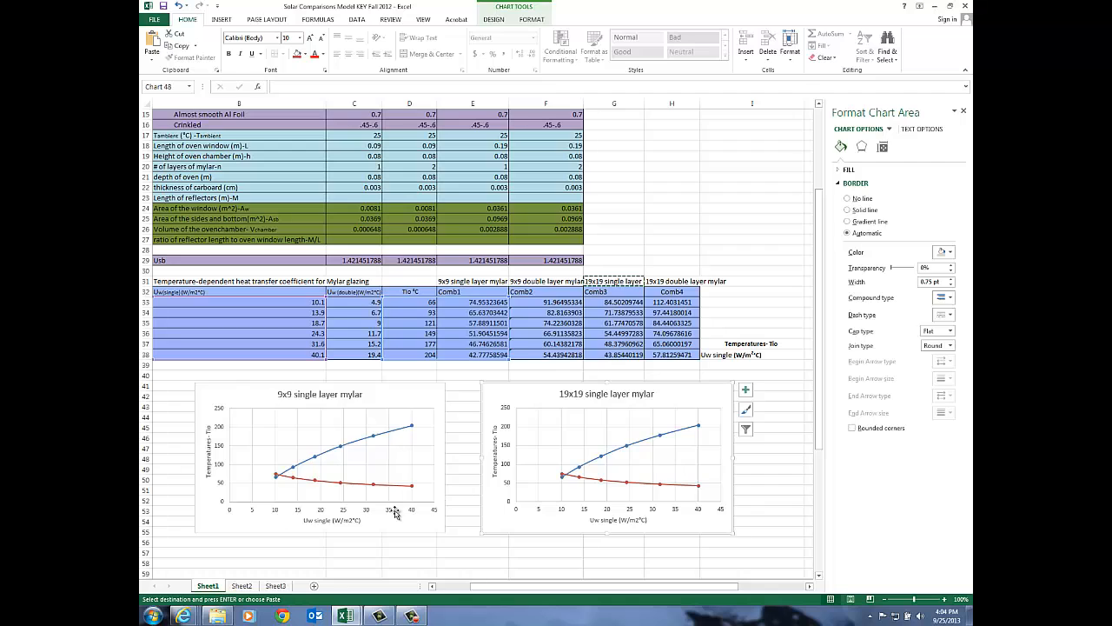
mouse_move(636, 445)
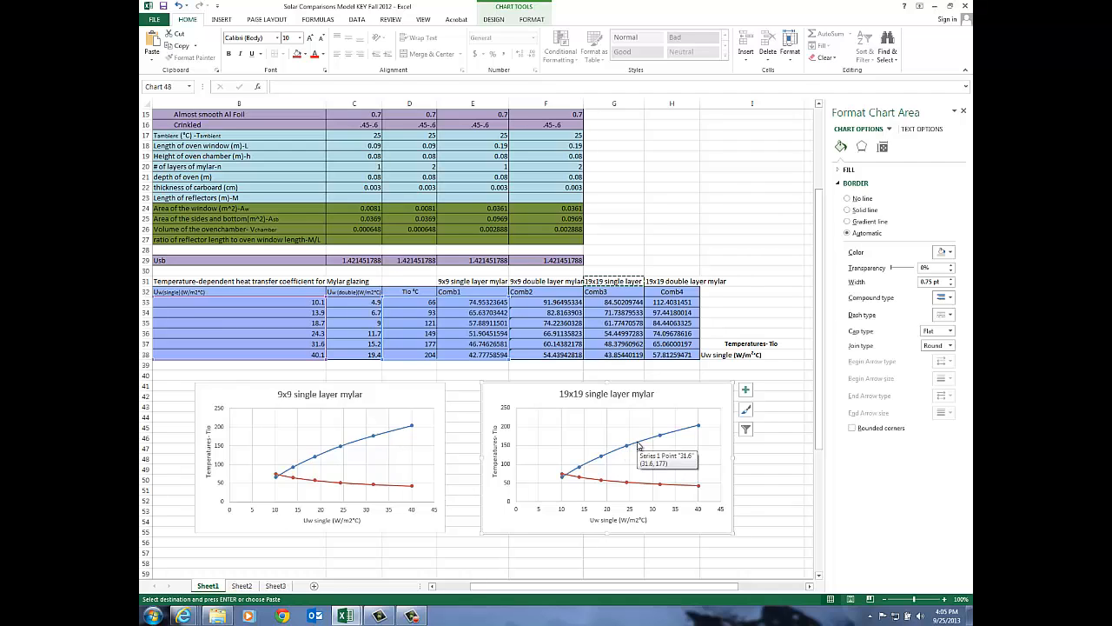
mouse_move(755, 548)
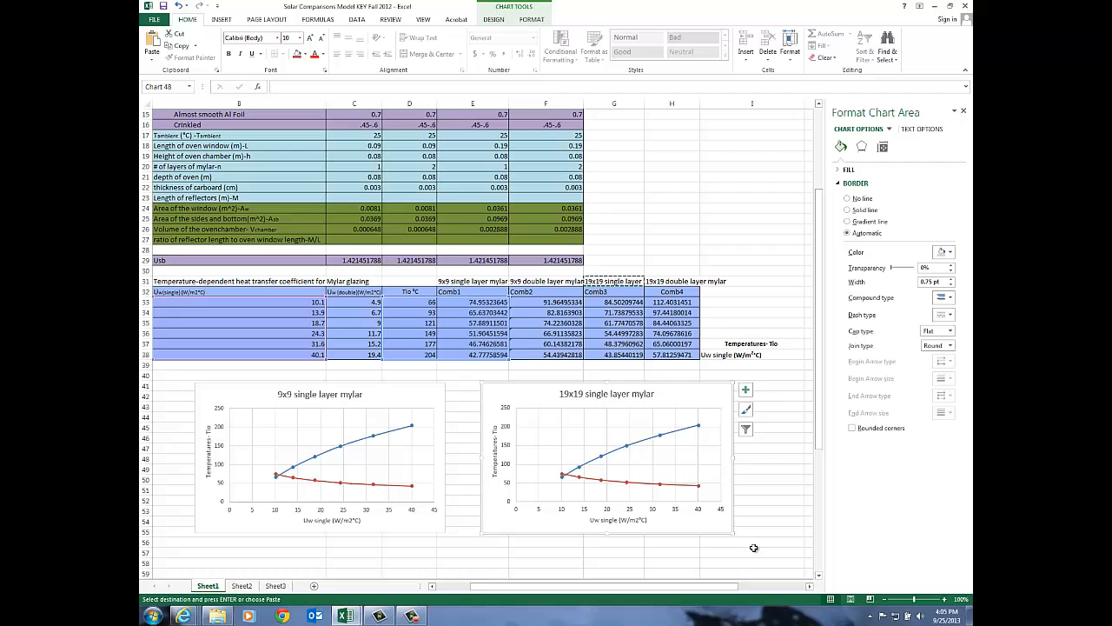
mouse_move(570, 434)
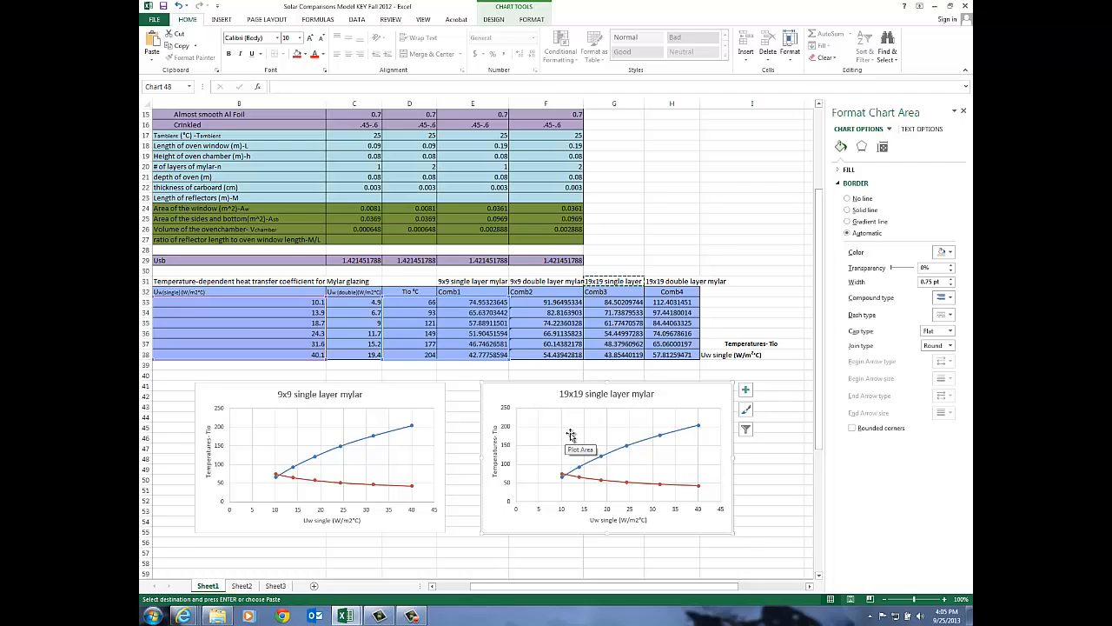
- Via Select Data, repoint Series2's Y values to the 19x19 results column and apply
right_click(572, 436)
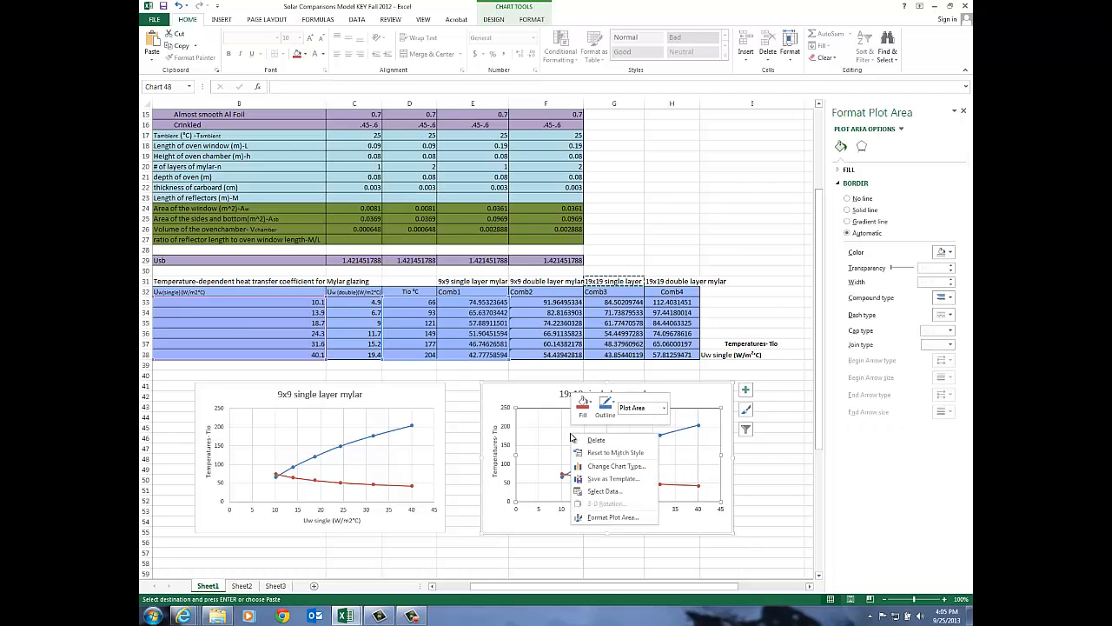
mouse_move(608, 490)
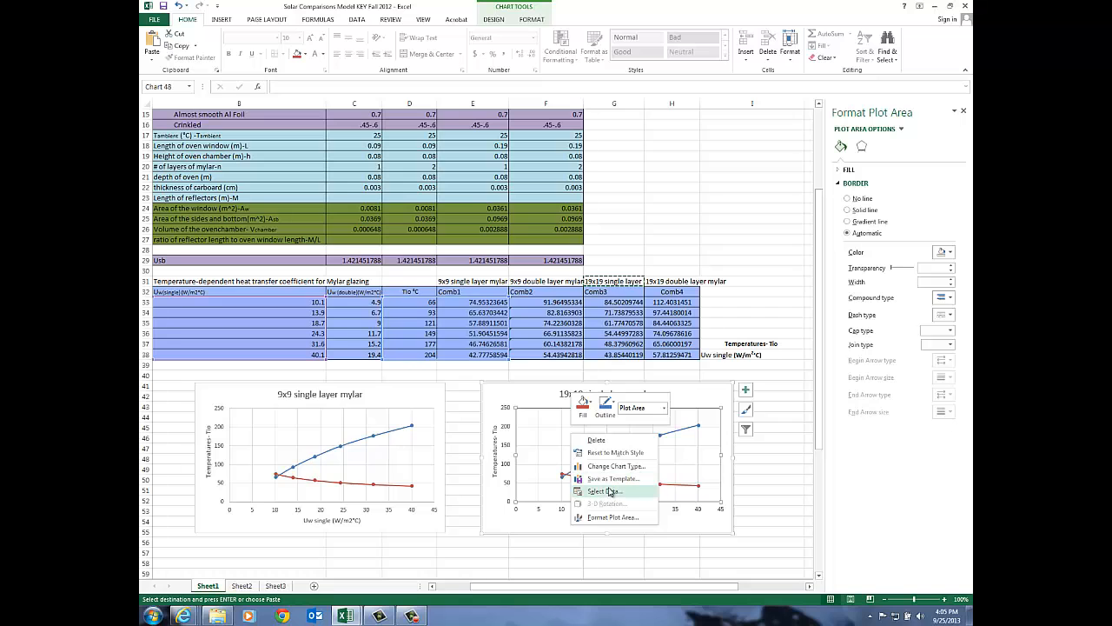
left_click(607, 490)
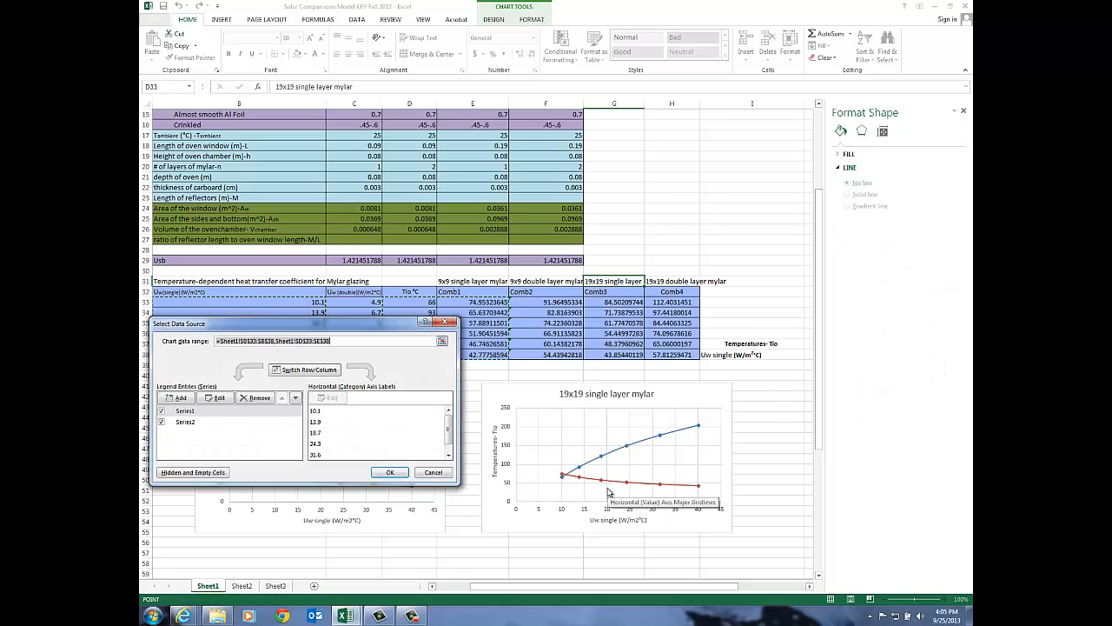
mouse_move(201, 427)
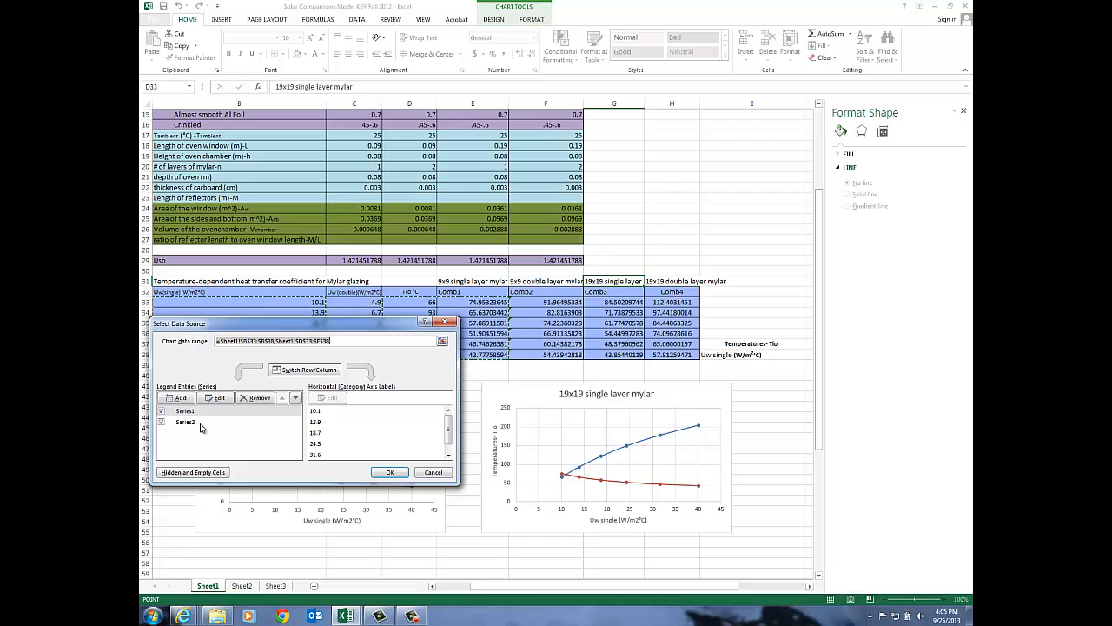
left_click(184, 423)
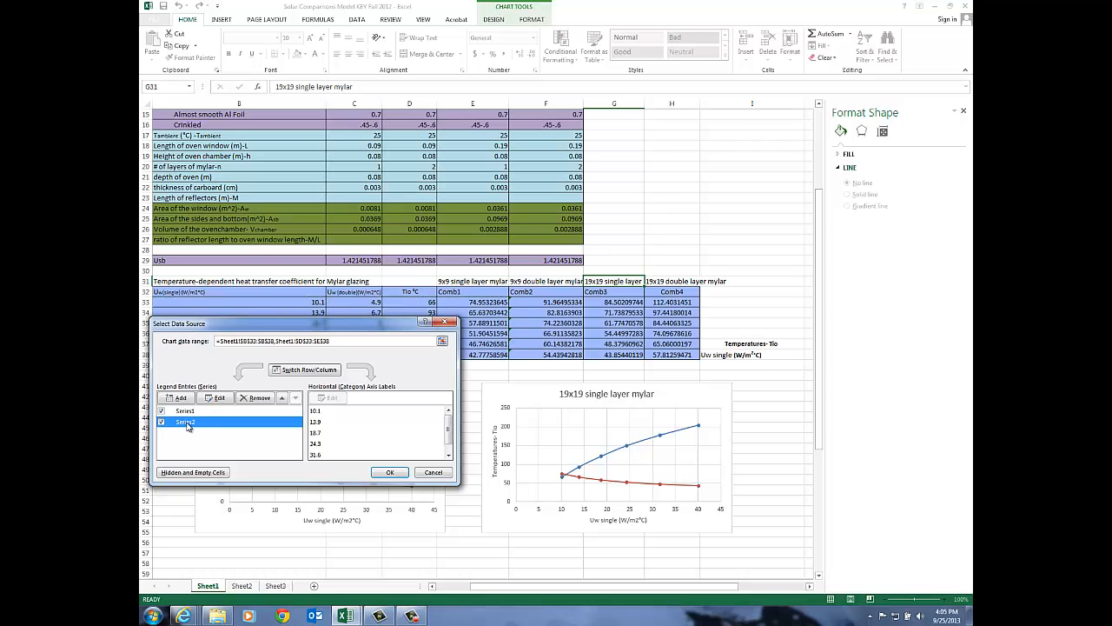
left_click(216, 397)
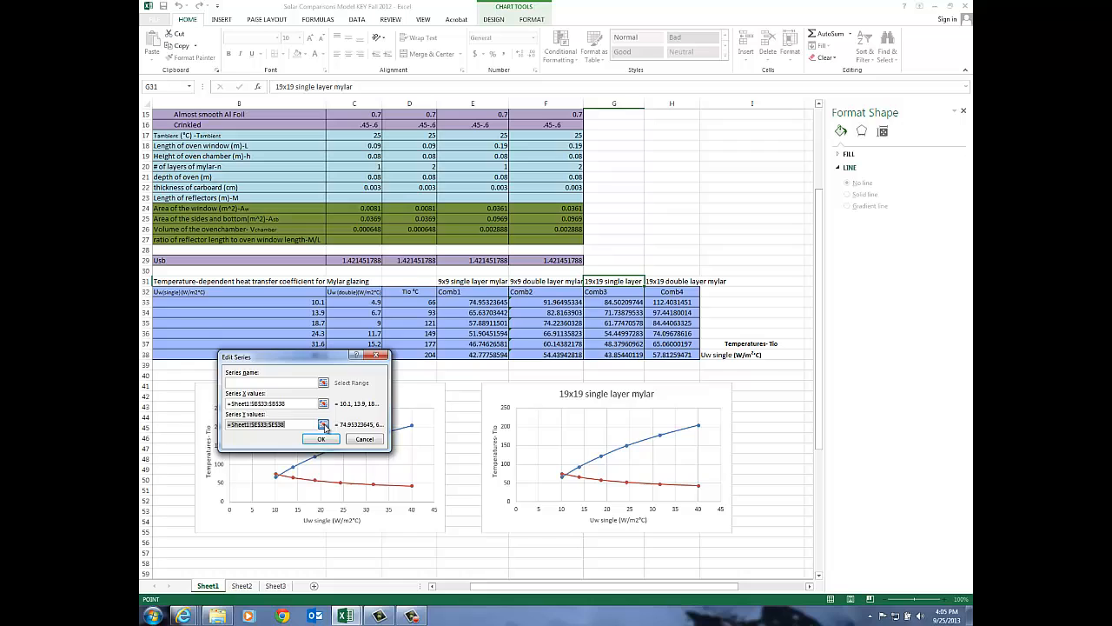
left_click(323, 424)
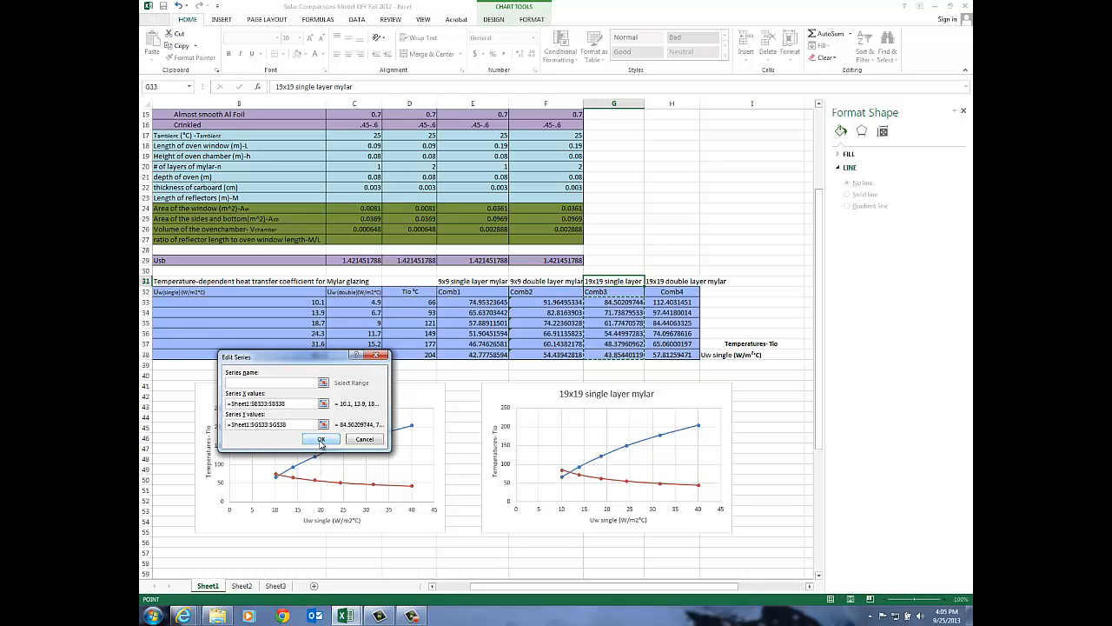
left_click(319, 438)
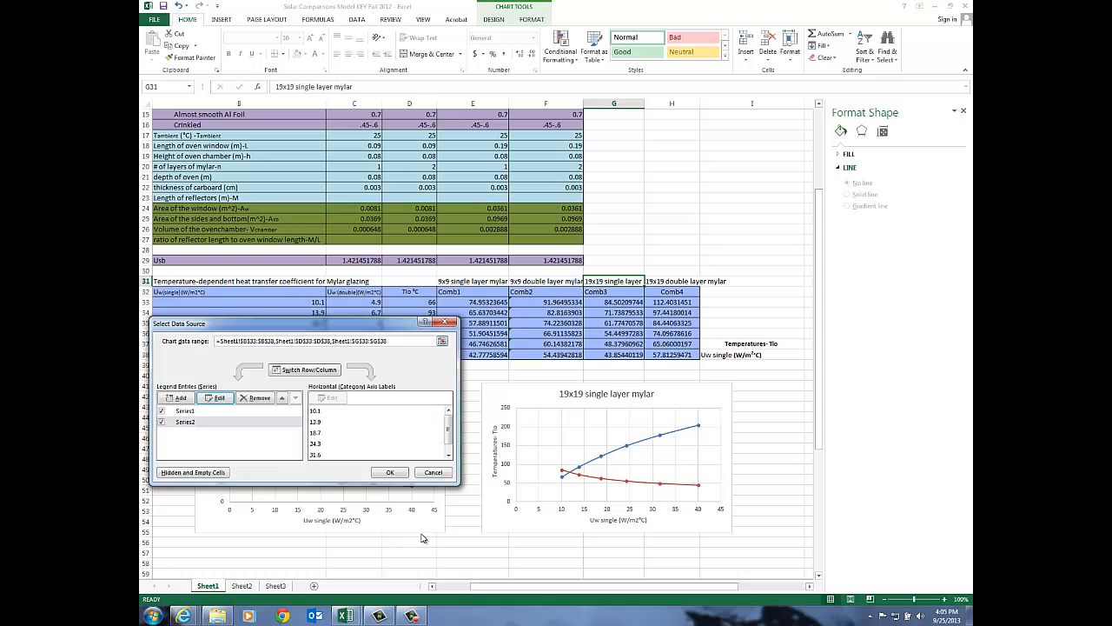
left_click(389, 473)
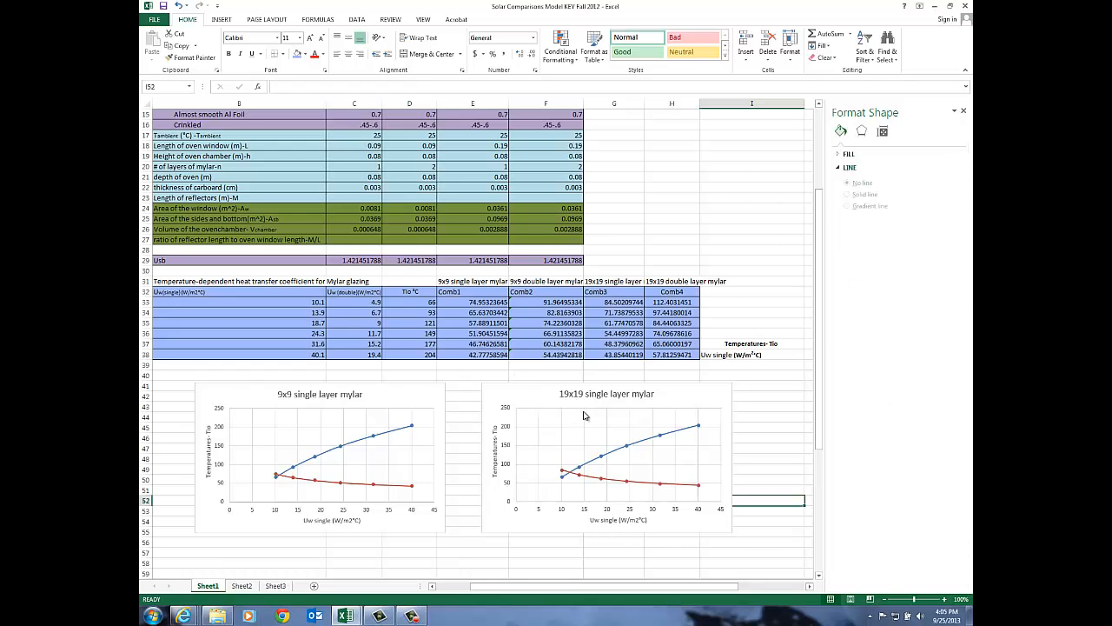
mouse_move(462, 553)
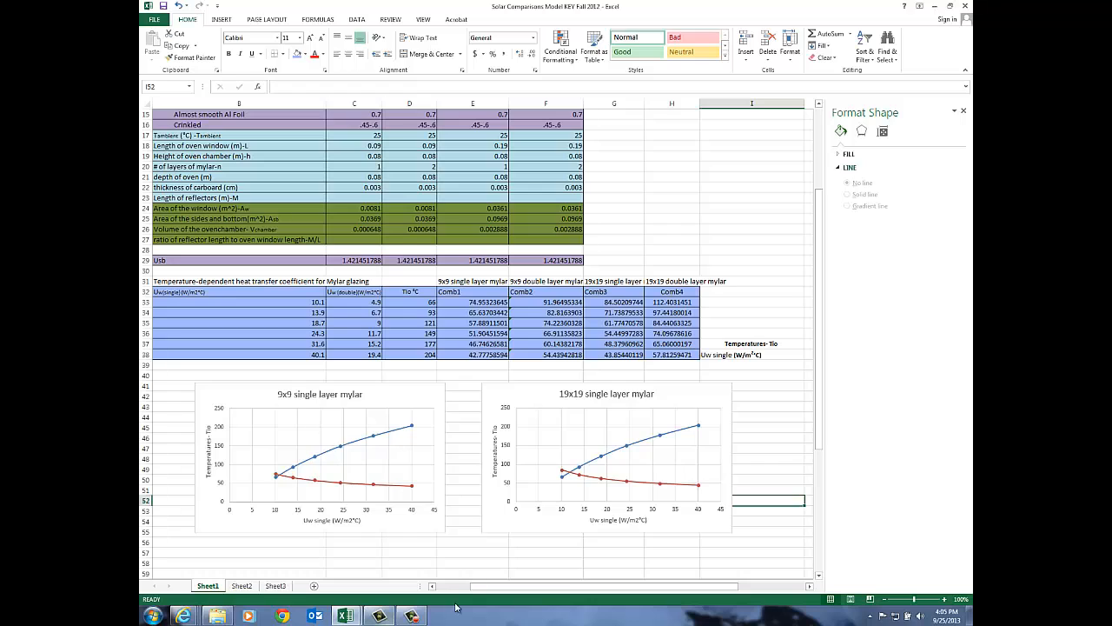
mouse_move(572, 476)
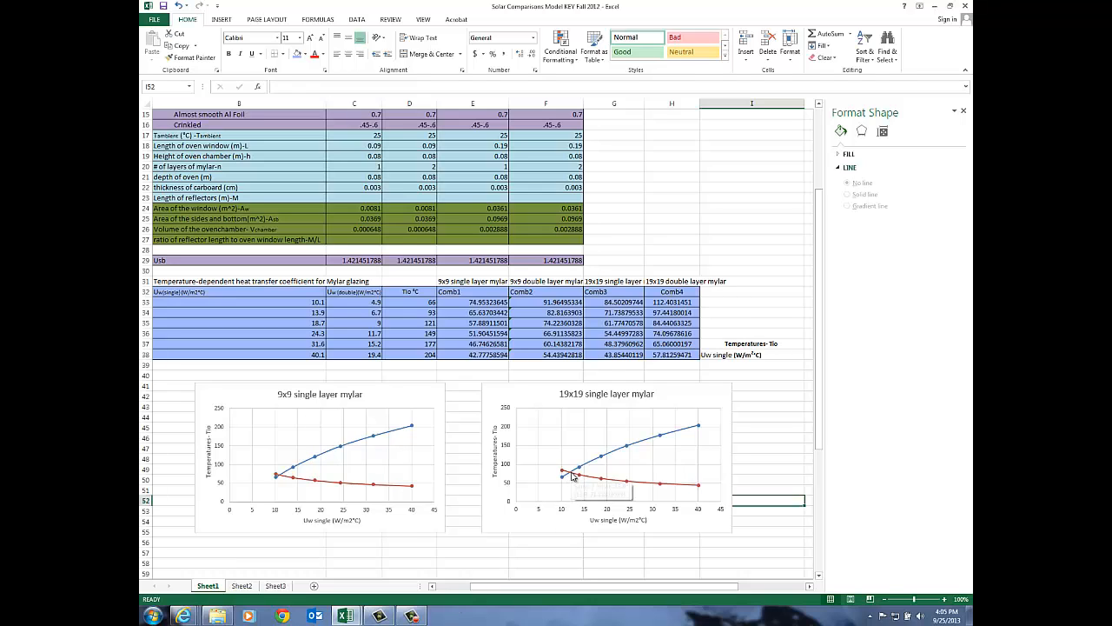
mouse_move(572, 477)
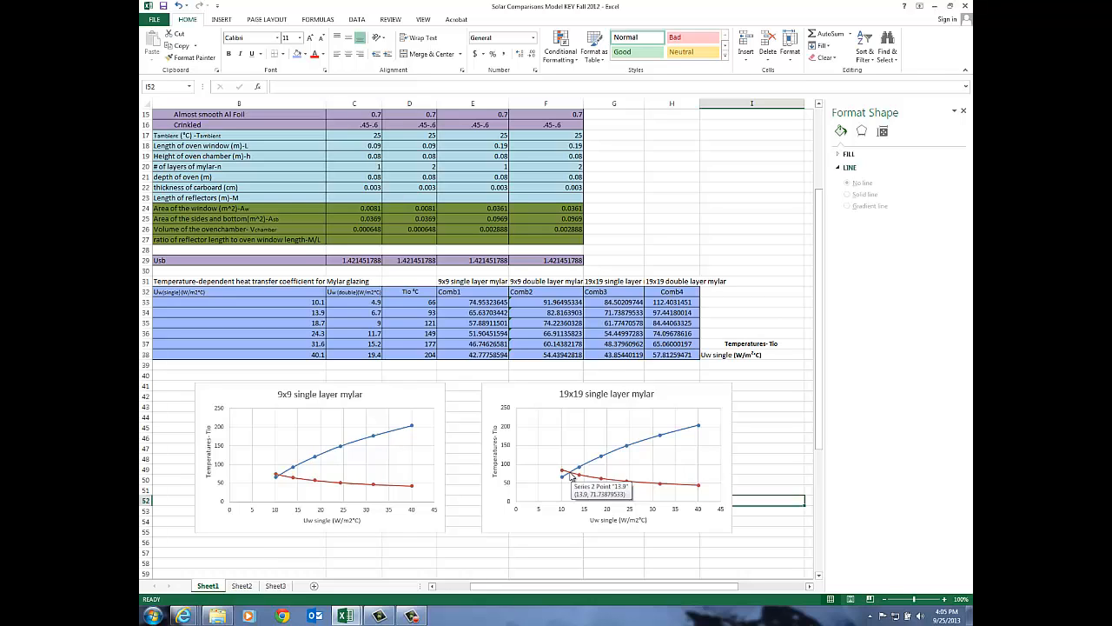
mouse_move(287, 480)
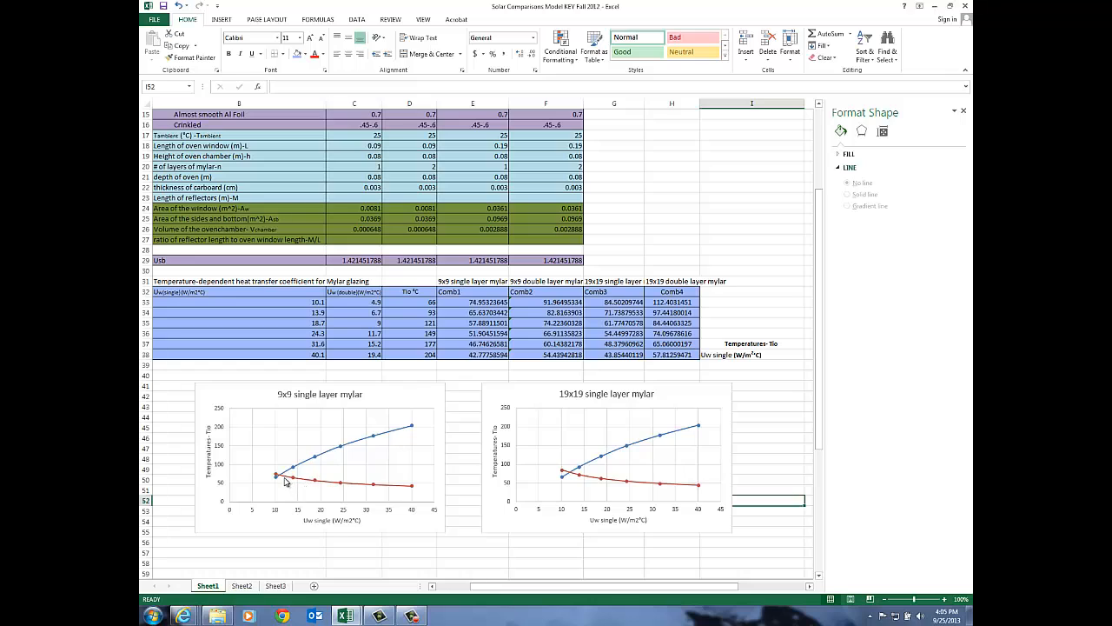
mouse_move(281, 478)
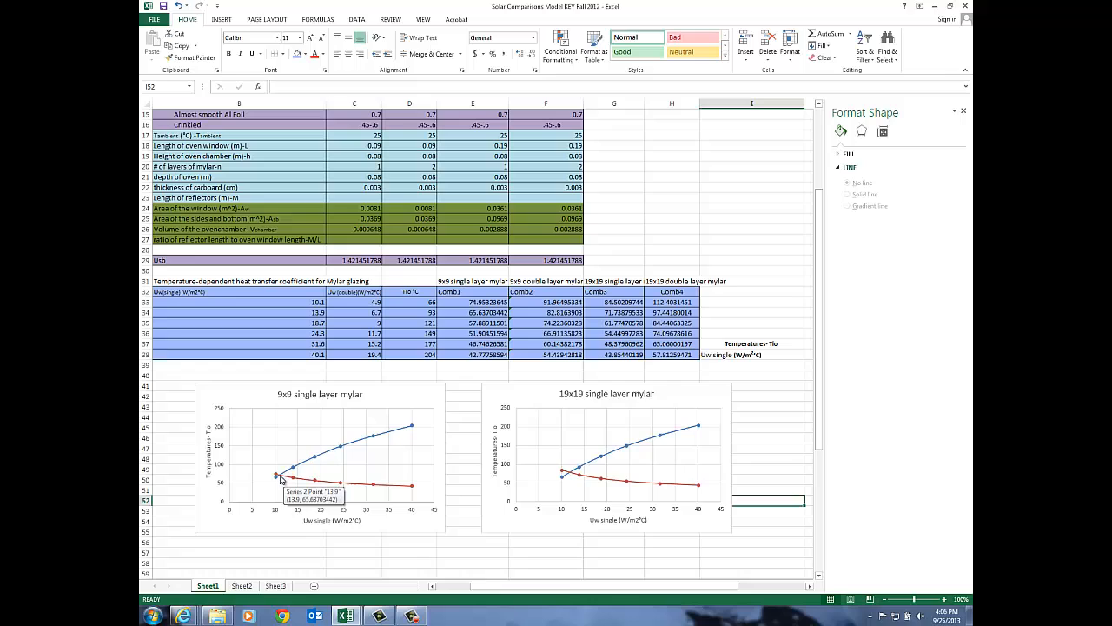
mouse_move(460, 539)
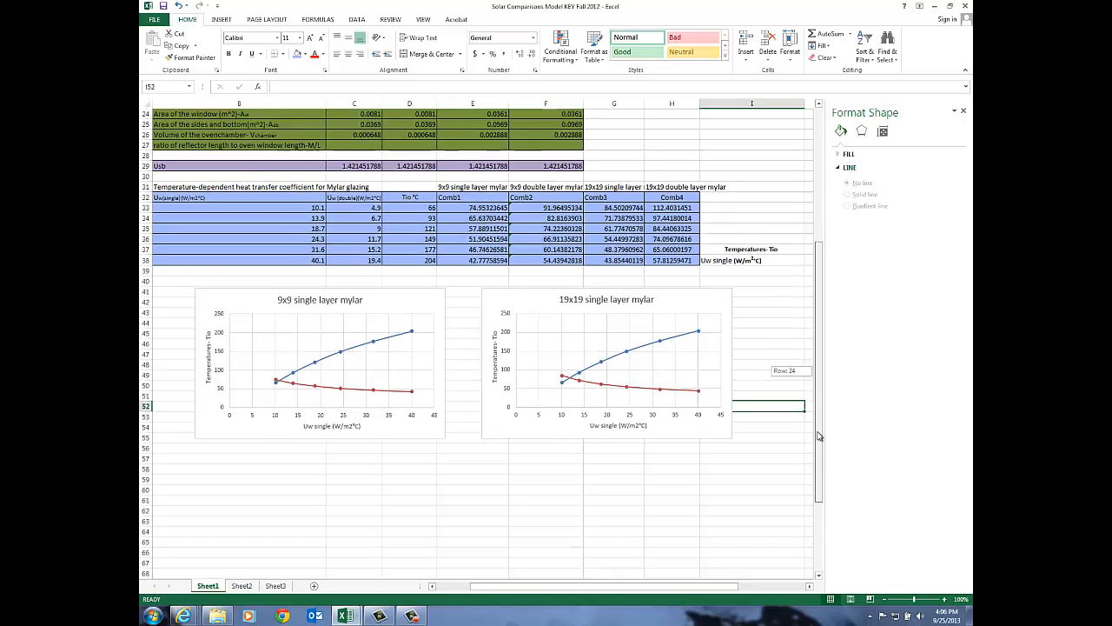
scroll("down", 3)
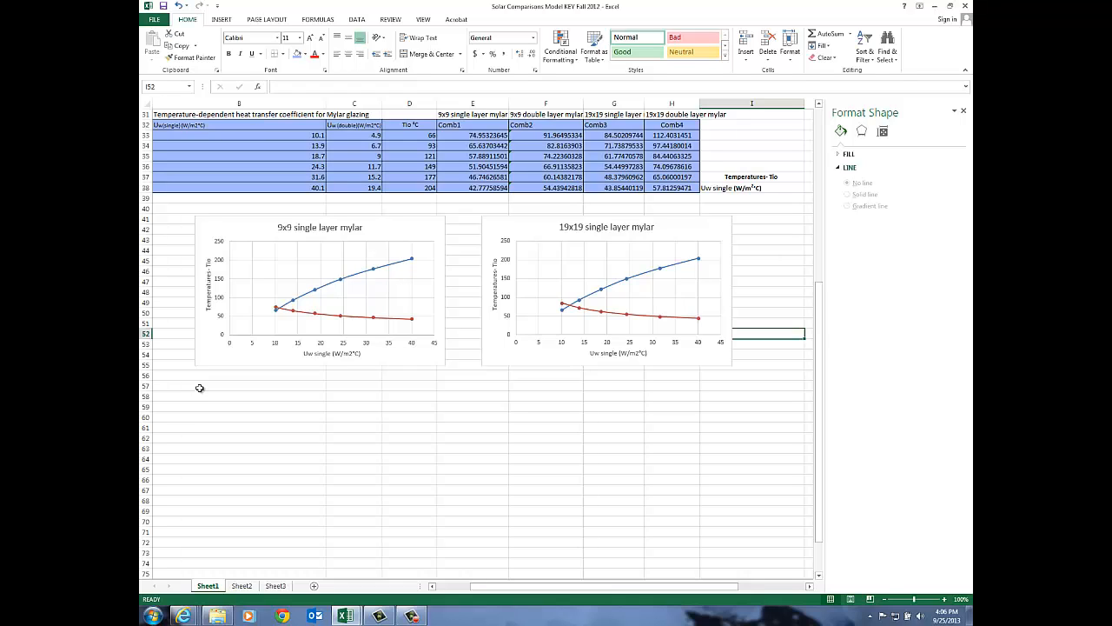
mouse_move(240, 455)
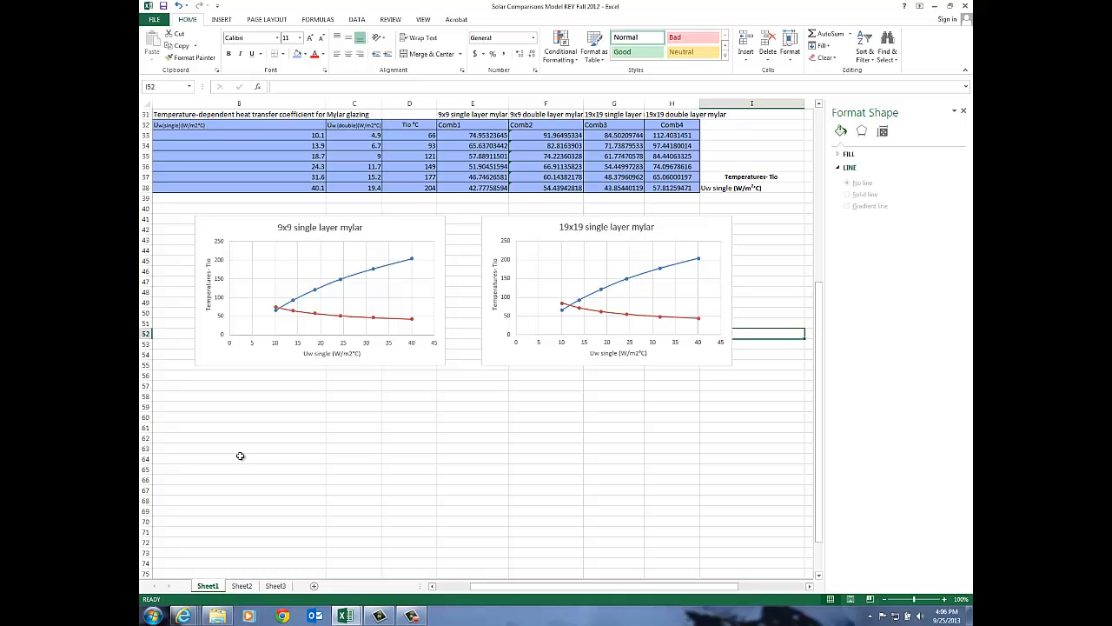
mouse_move(563, 497)
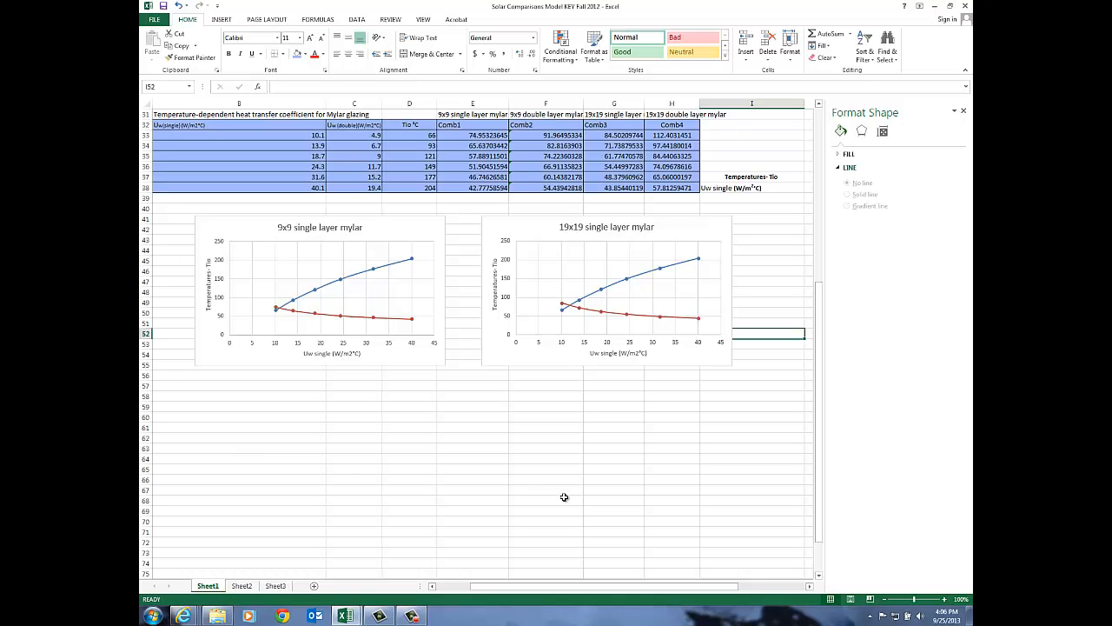